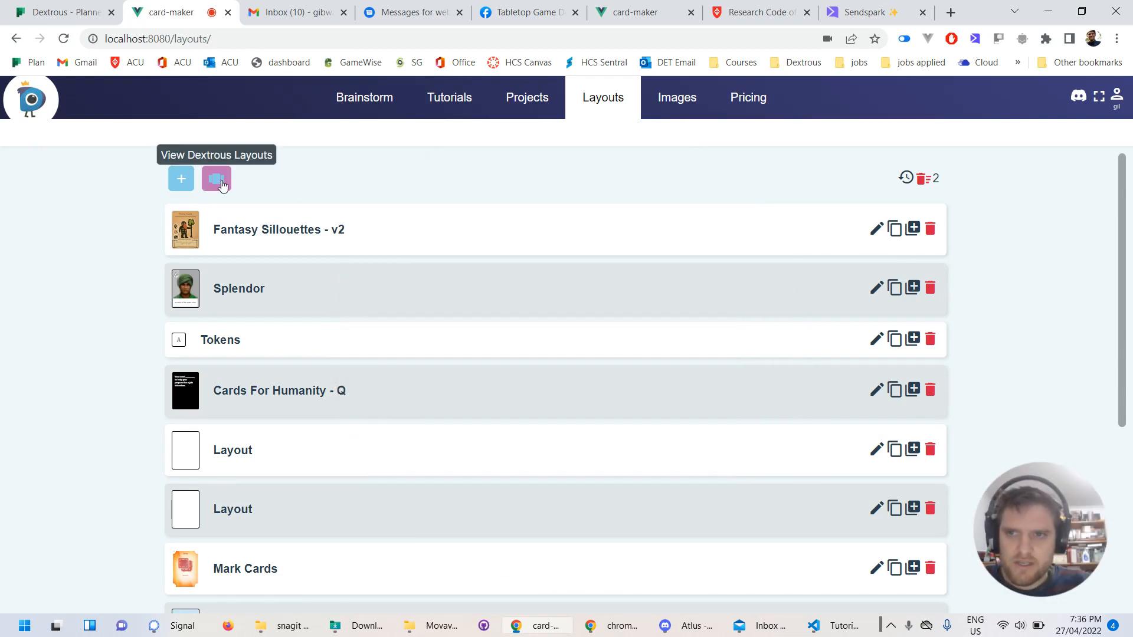
# Show the built-in Dextrous layouts gallery and save the Robin Hood layout to my layouts
pyautogui.click(216, 178)
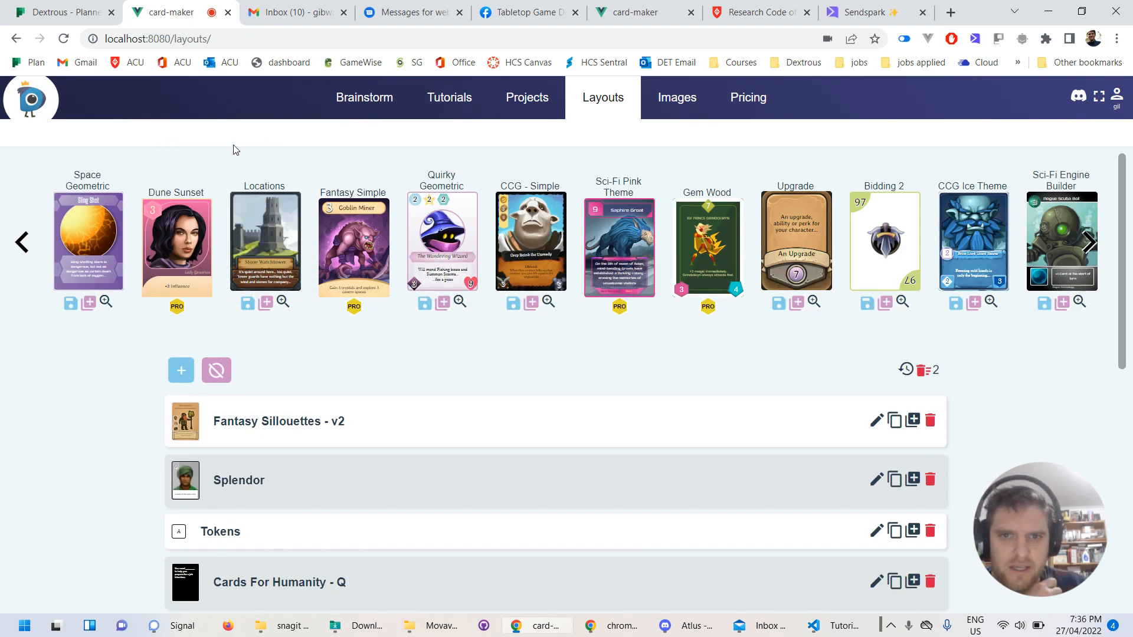
pyautogui.moveTo(789, 250)
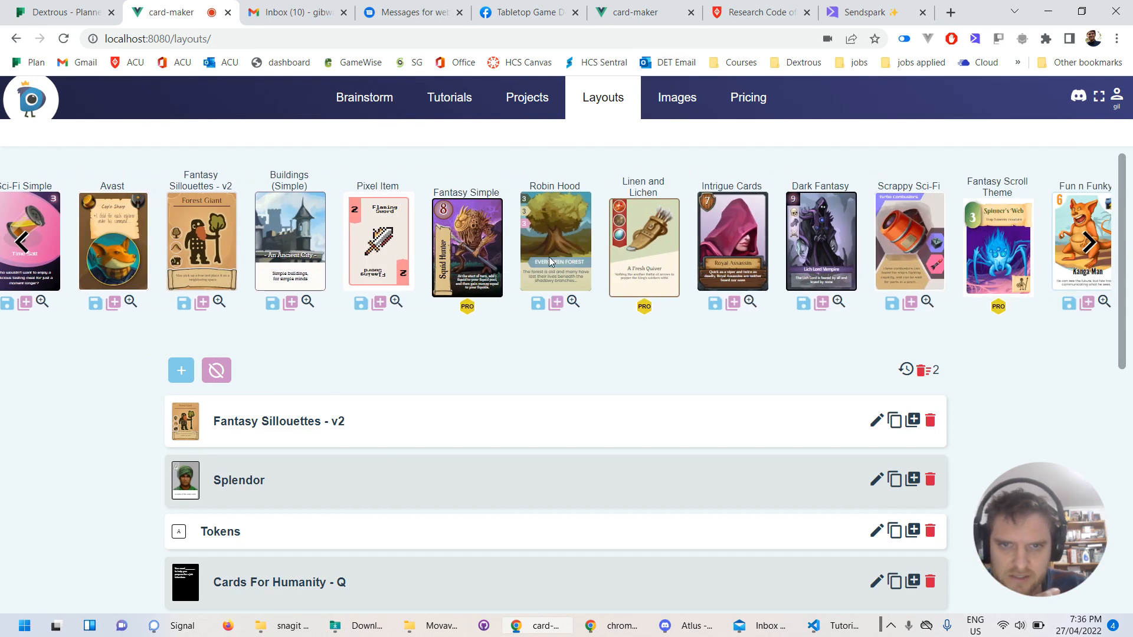
pyautogui.moveTo(537, 302)
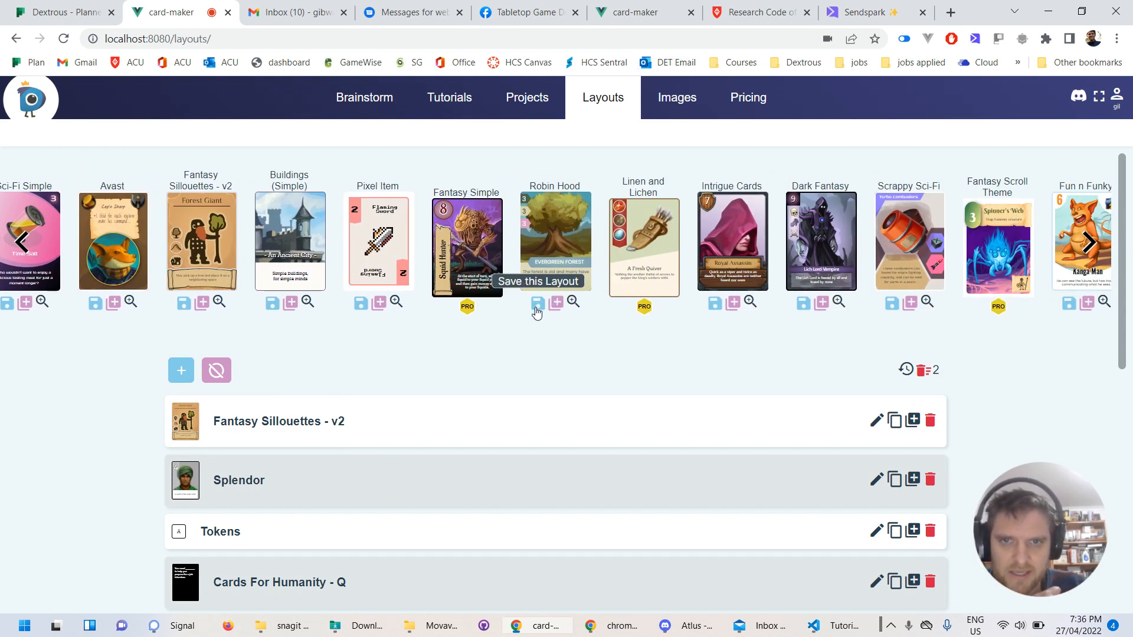
pyautogui.click(537, 303)
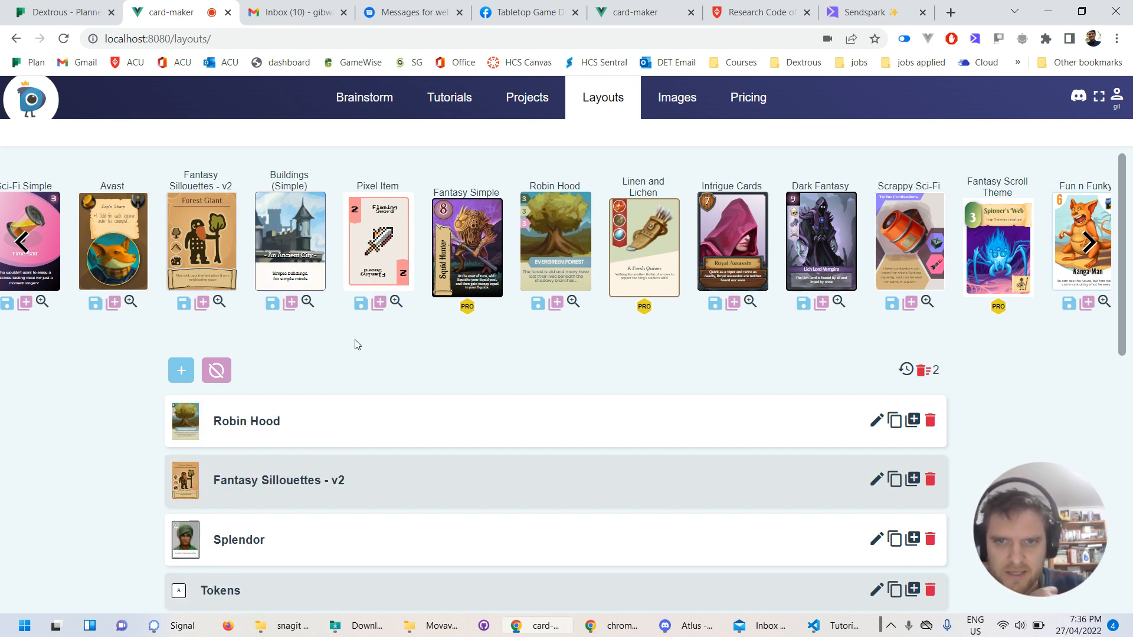
pyautogui.moveTo(222, 406)
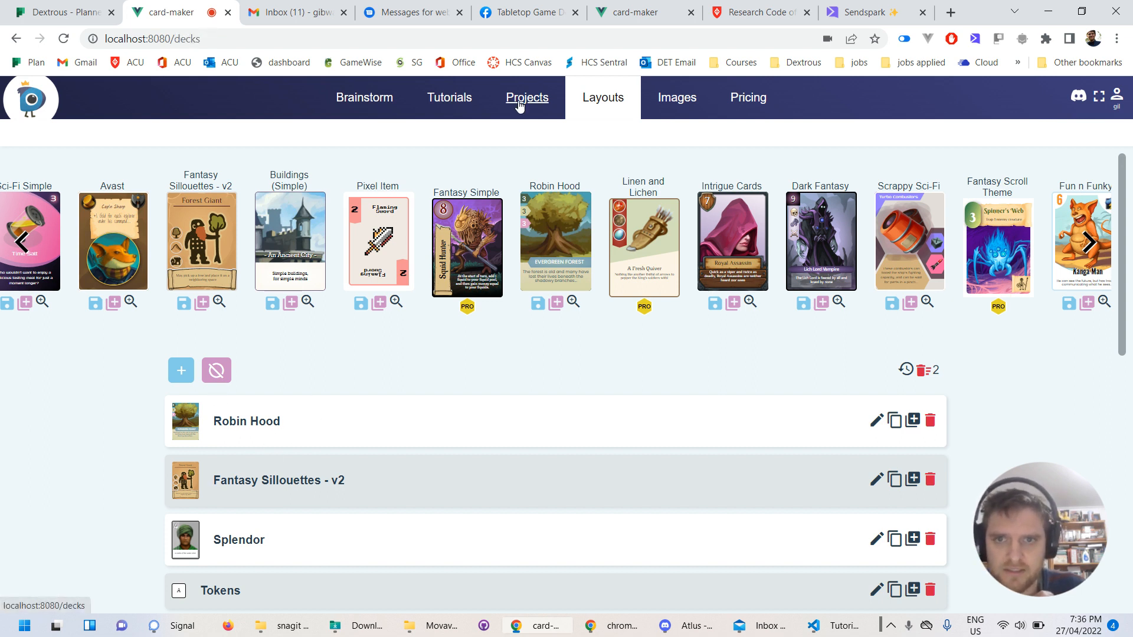
# Create a new project with a component based on the saved Robin Hood layout
pyautogui.click(526, 98)
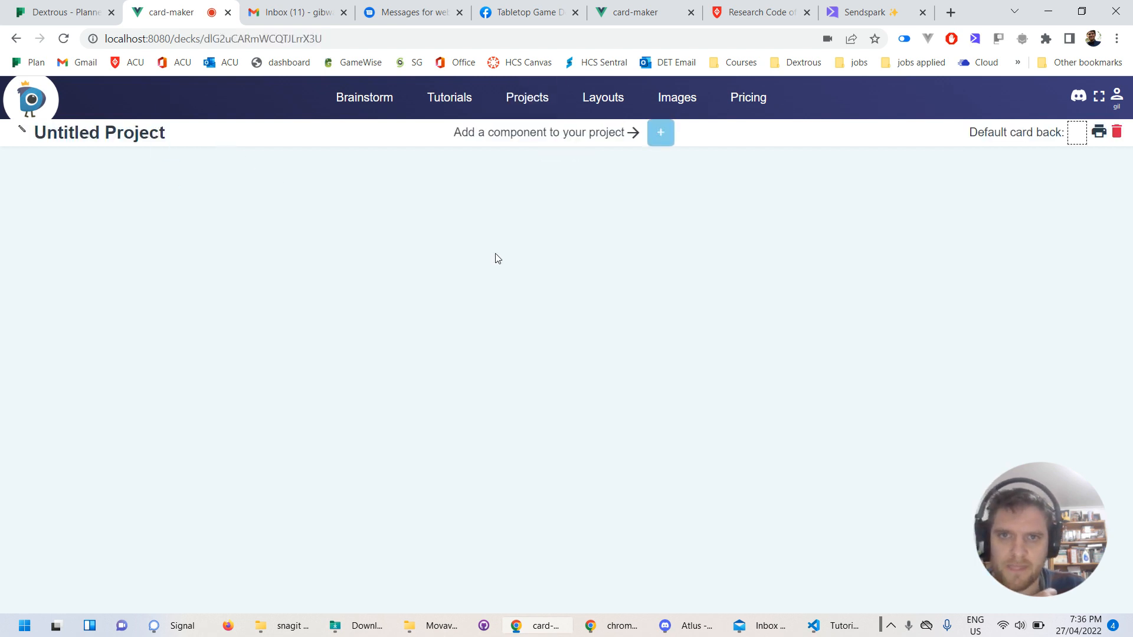
pyautogui.click(659, 132)
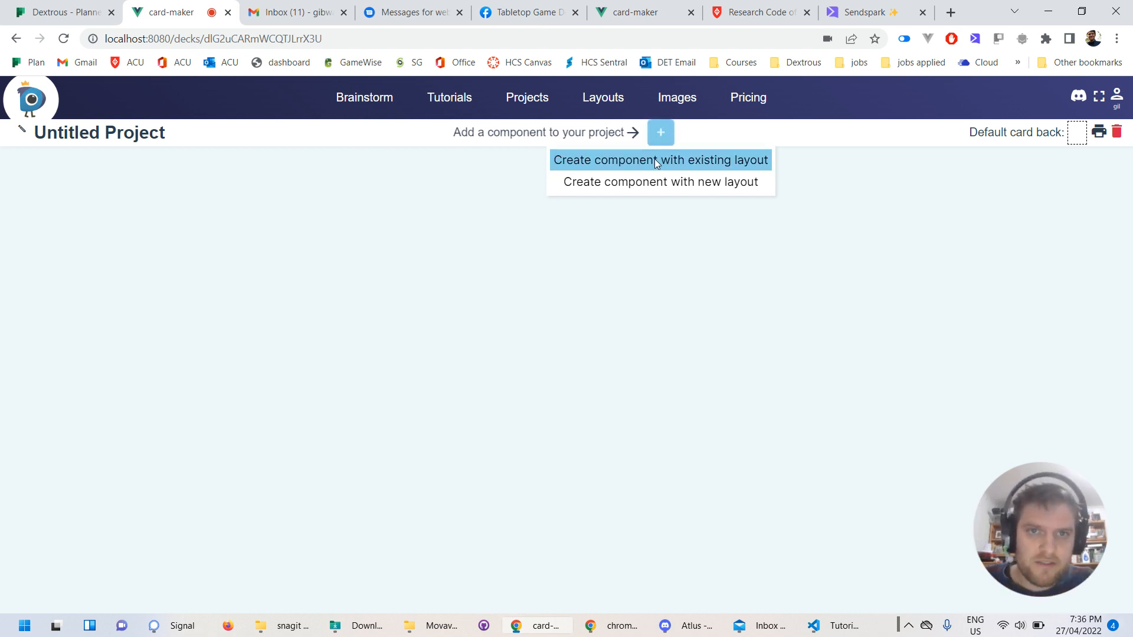
pyautogui.click(660, 159)
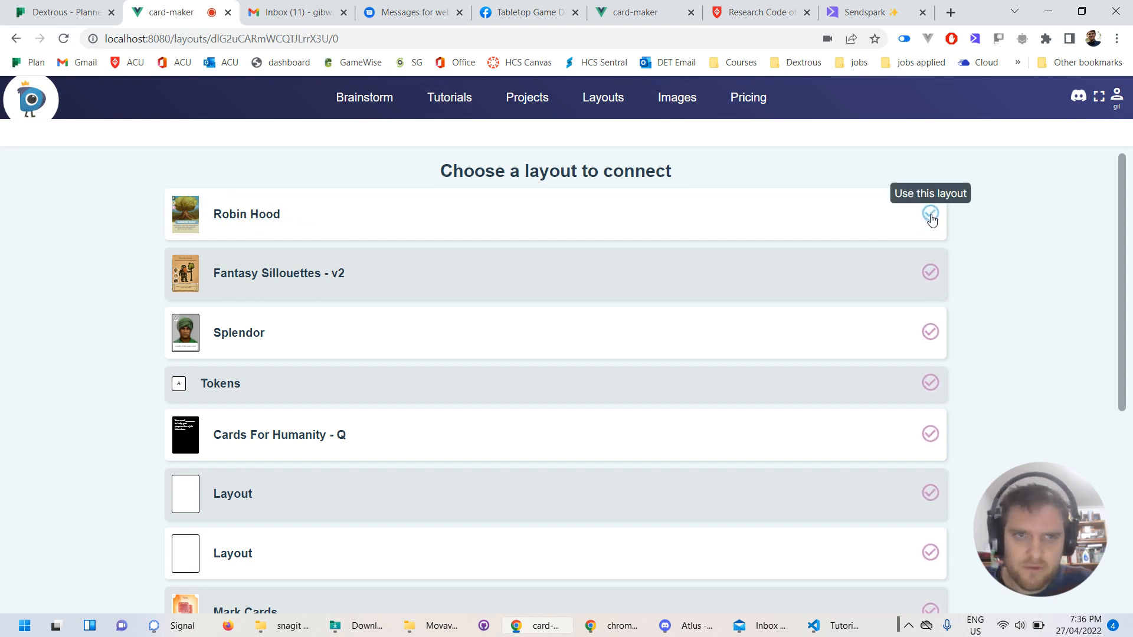
pyautogui.click(931, 215)
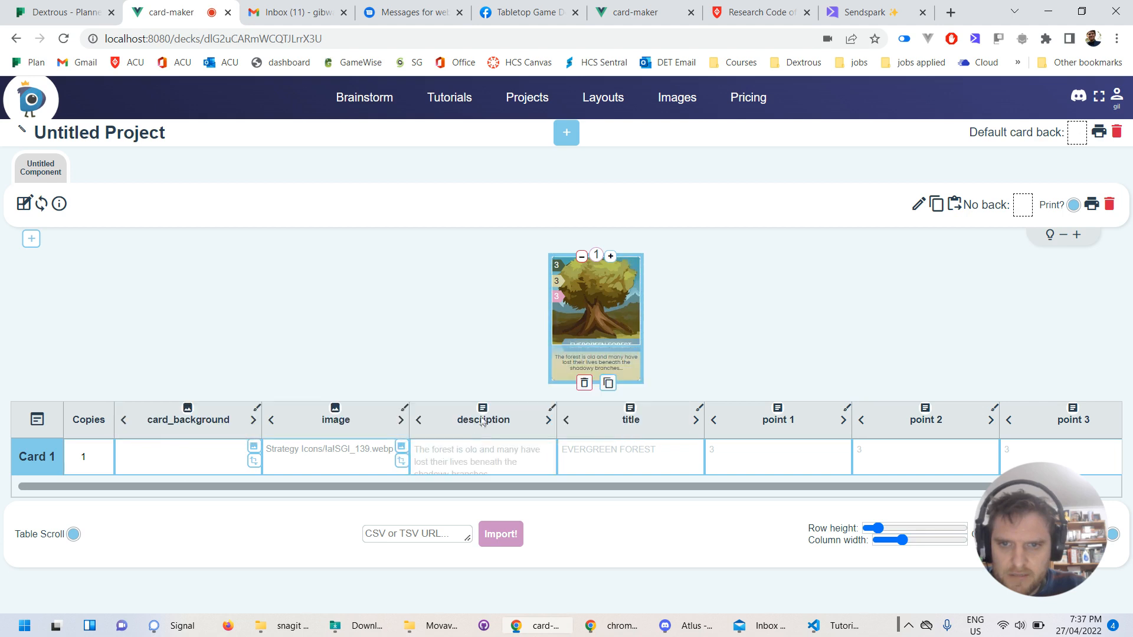
# Assign creature images from the magic characters library to the cards, ending with the vulture-like creature on card 7
pyautogui.click(483, 418)
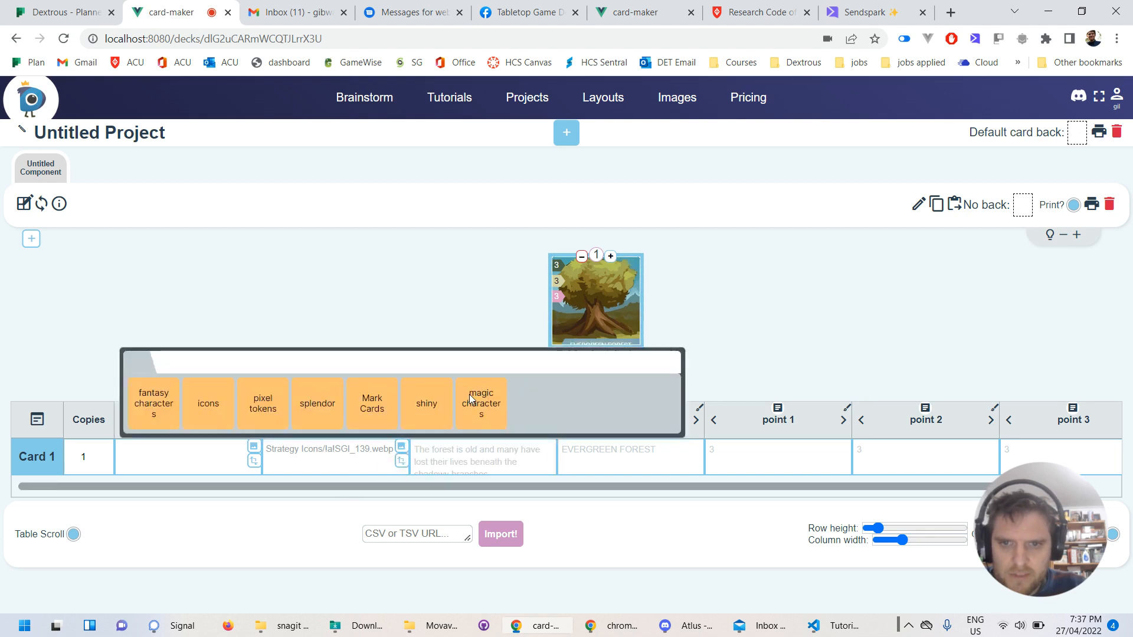
pyautogui.click(480, 403)
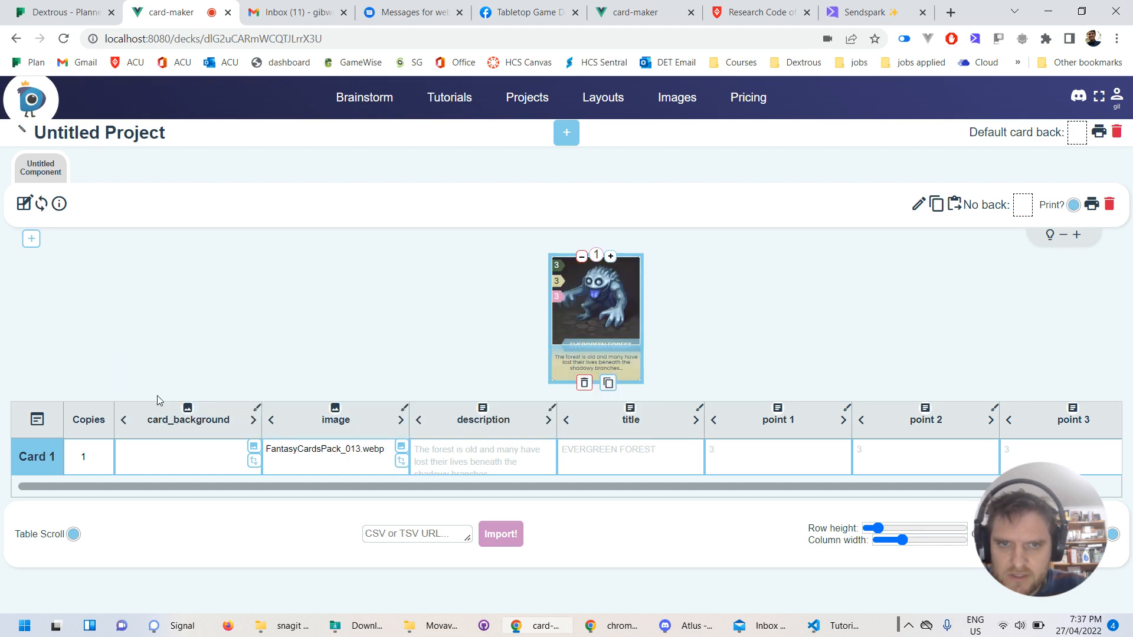
pyautogui.click(608, 382)
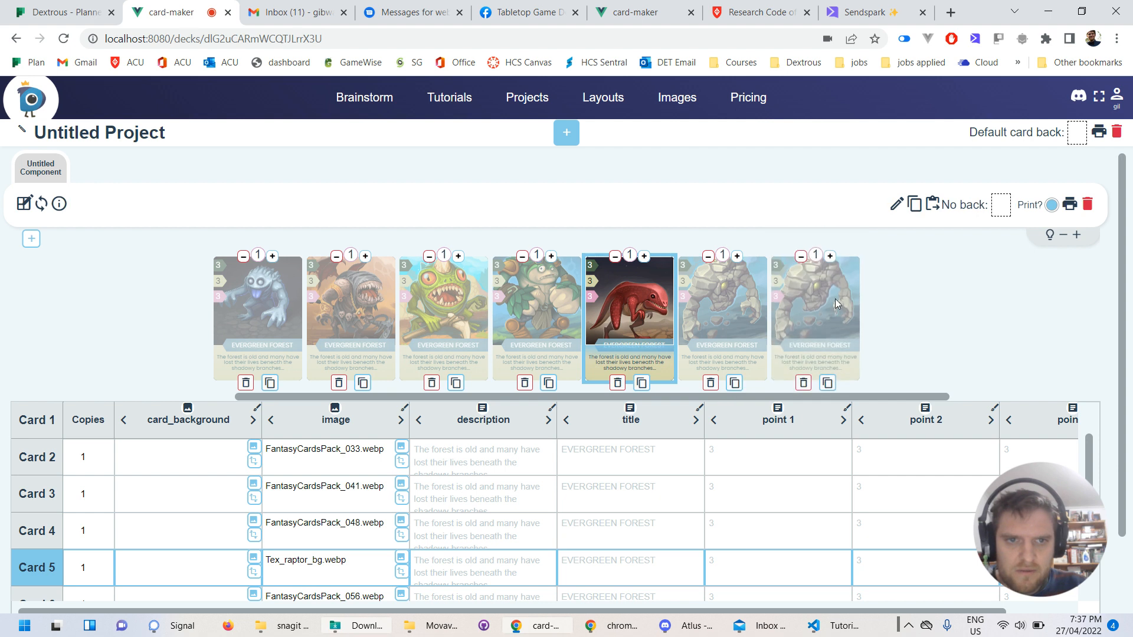
pyautogui.scroll(-3)
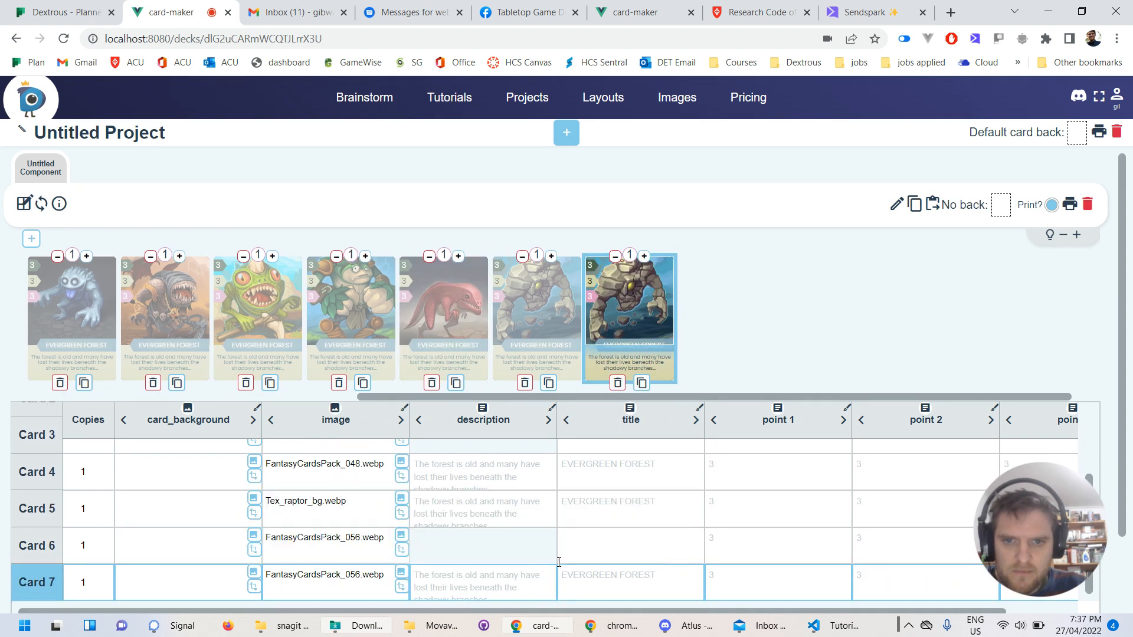
pyautogui.click(325, 501)
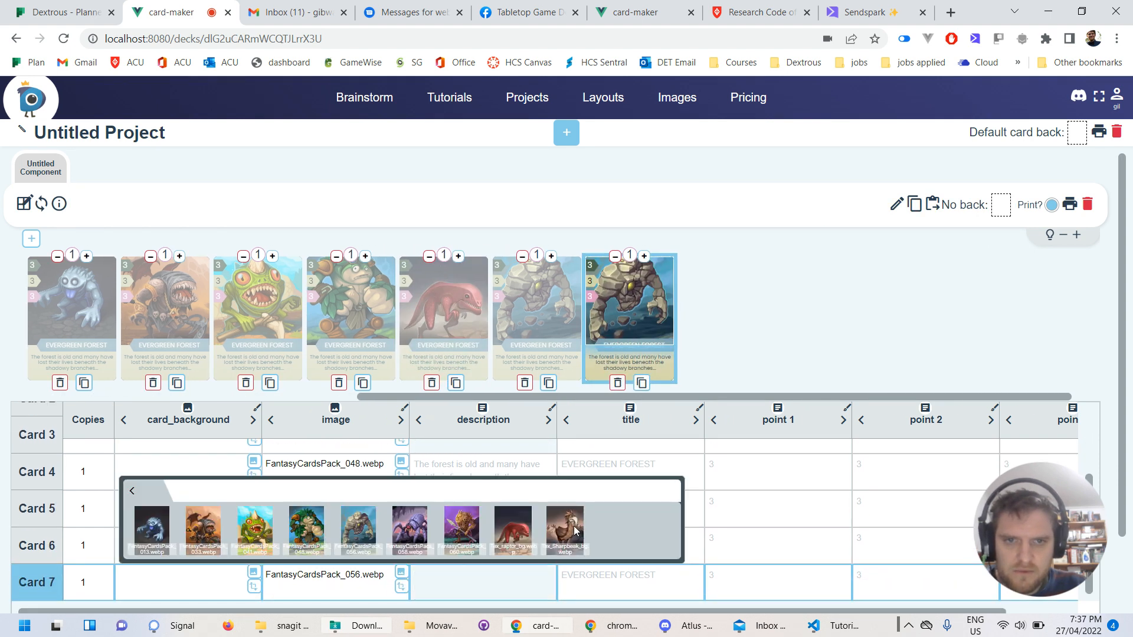
pyautogui.click(563, 529)
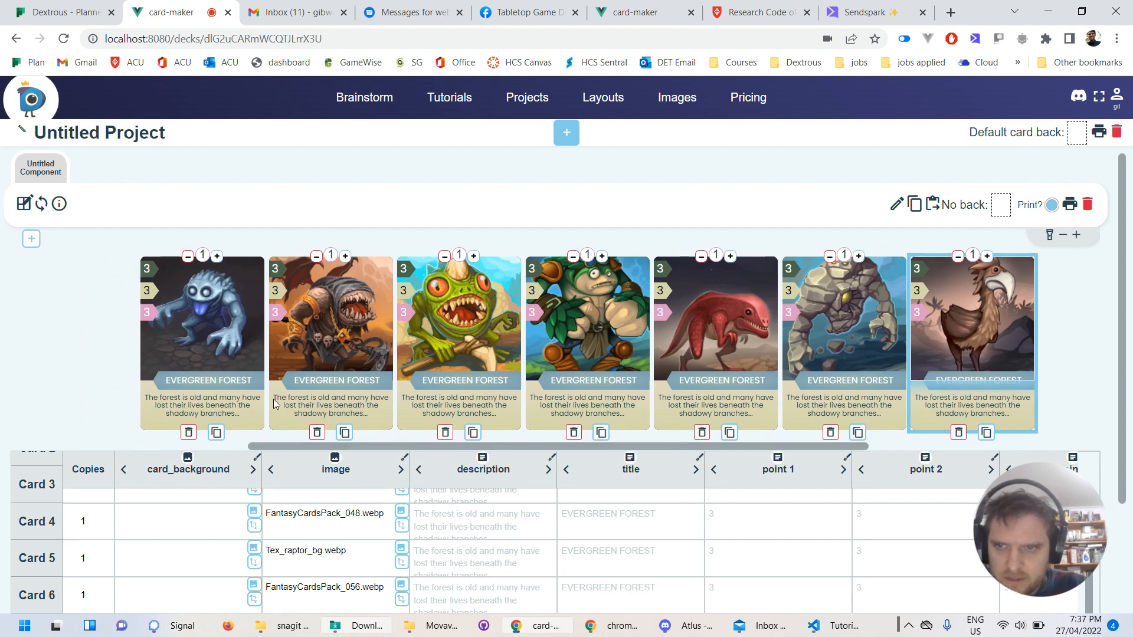
pyautogui.moveTo(746, 374)
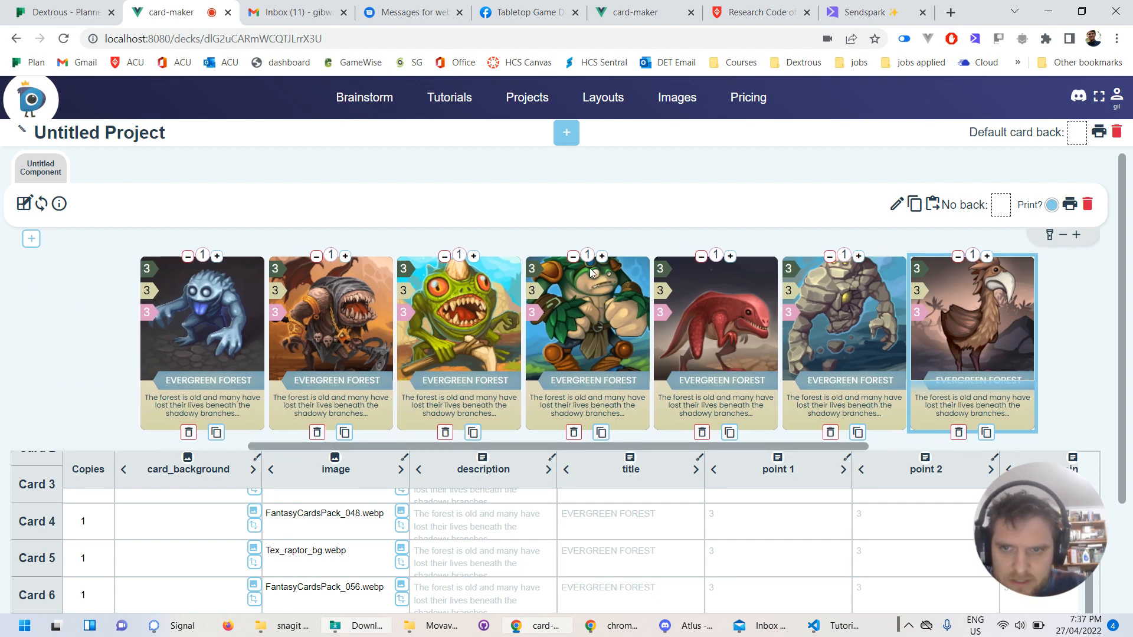
pyautogui.moveTo(320, 365)
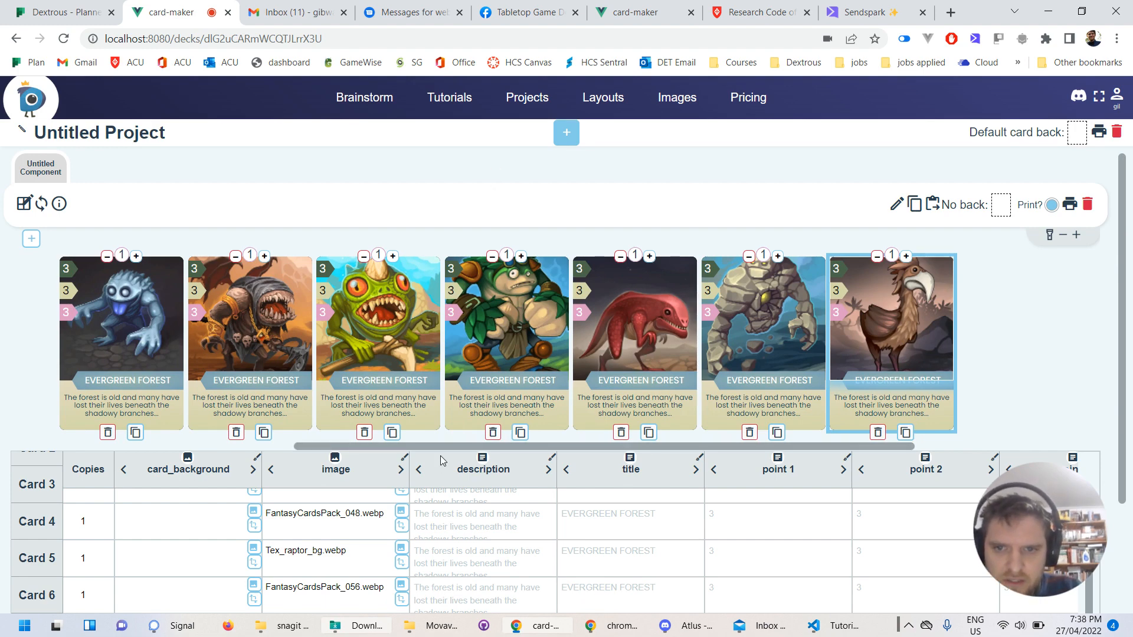
pyautogui.moveTo(381, 323)
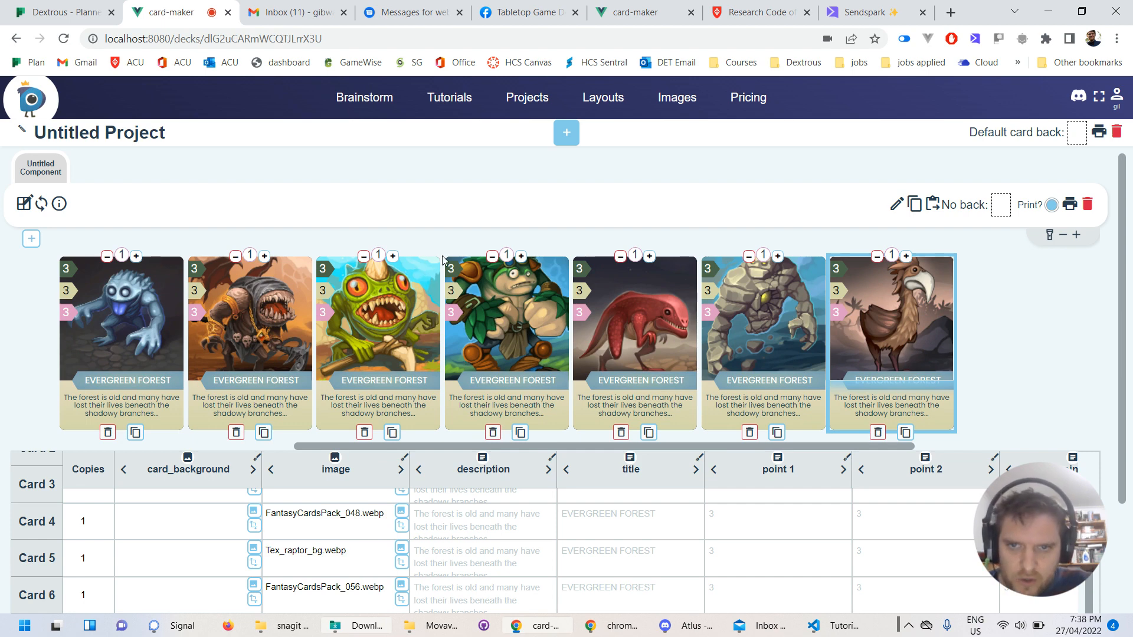
pyautogui.moveTo(442, 368)
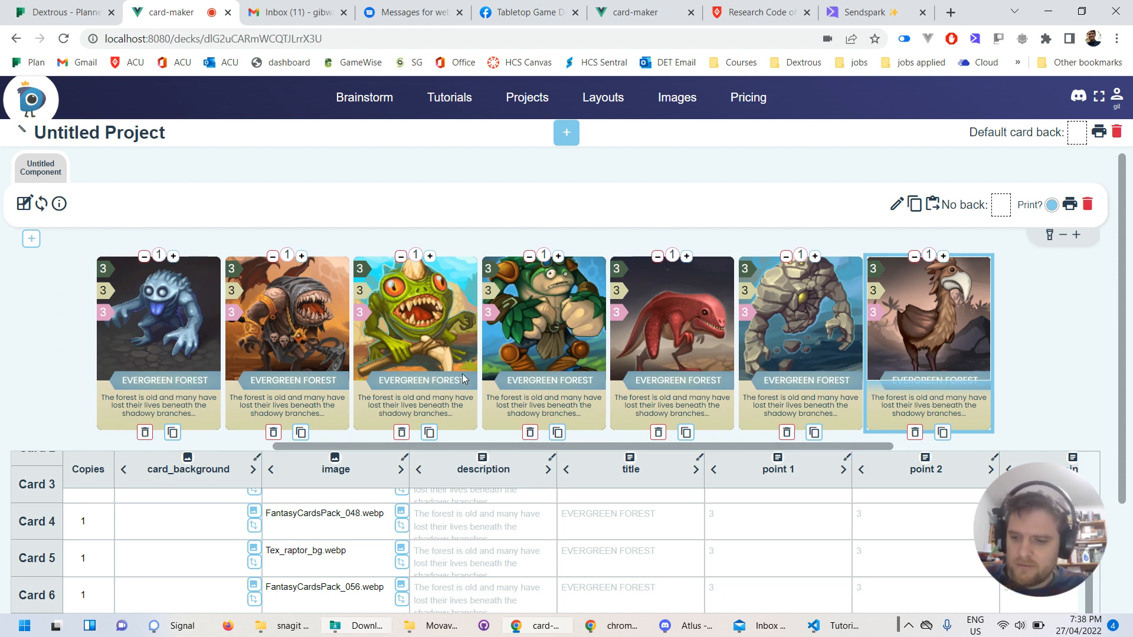
pyautogui.moveTo(459, 328)
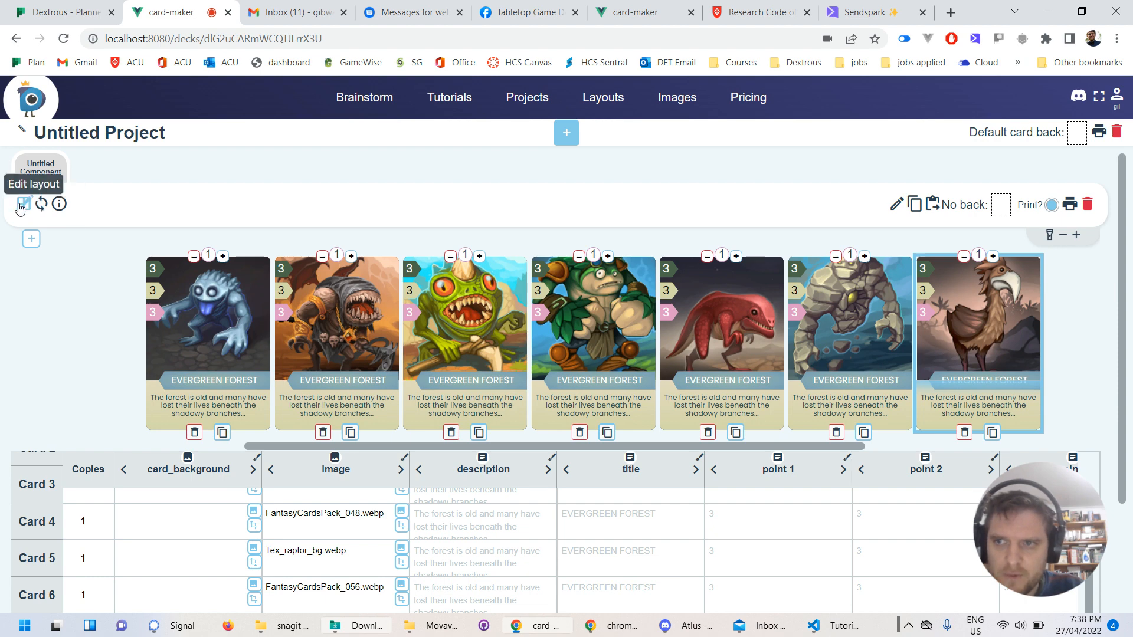
pyautogui.click(24, 203)
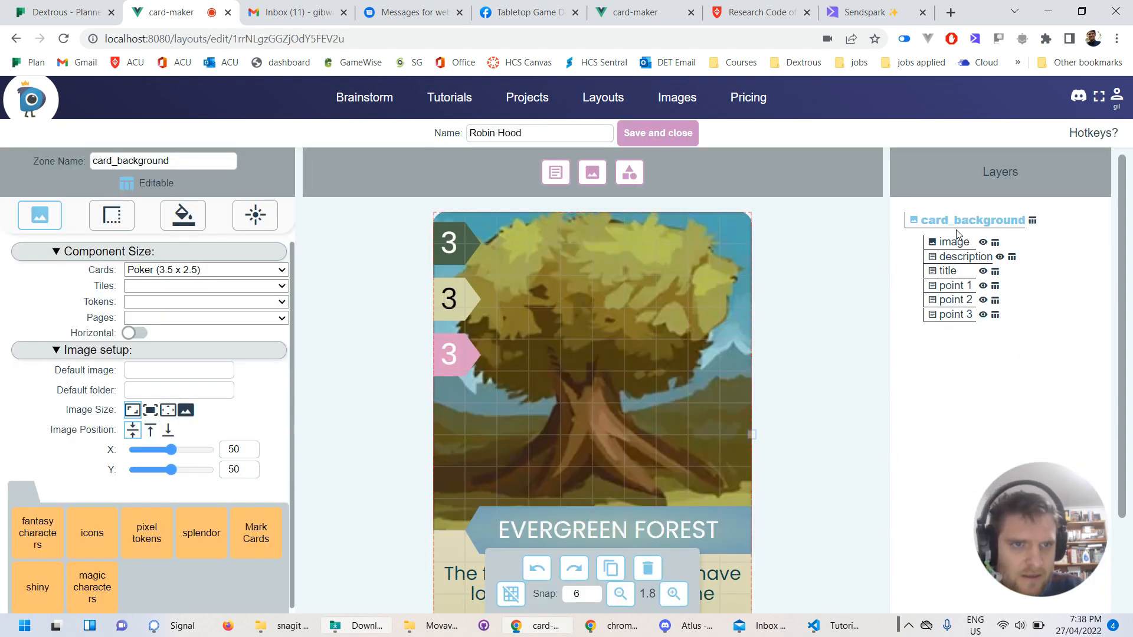
pyautogui.click(954, 241)
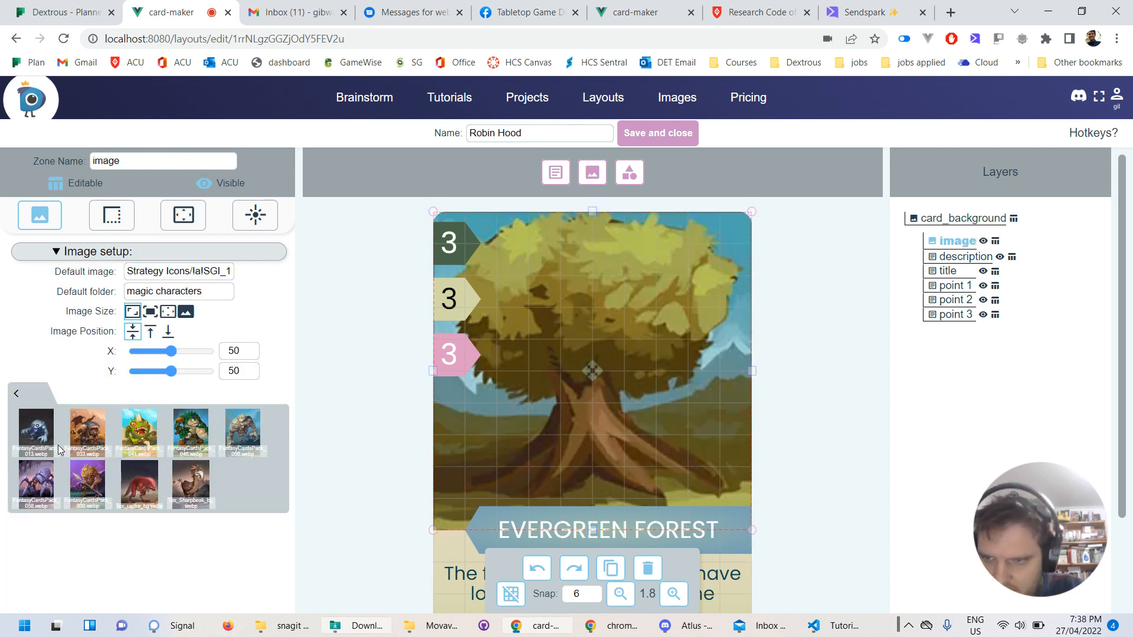
pyautogui.moveTo(30, 467)
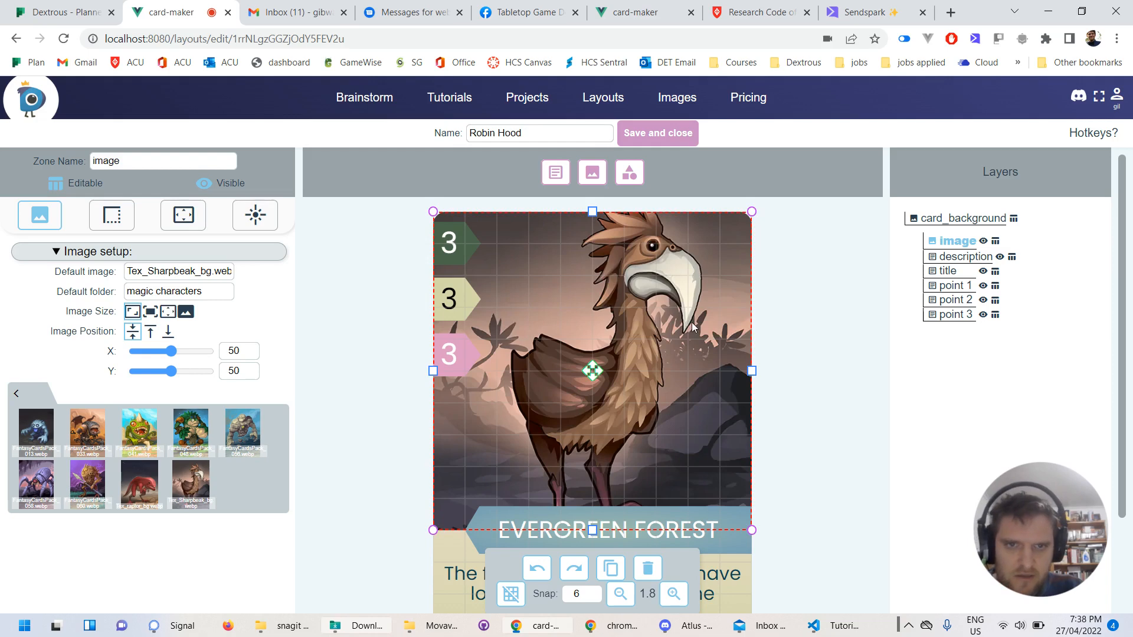
pyautogui.moveTo(663, 226)
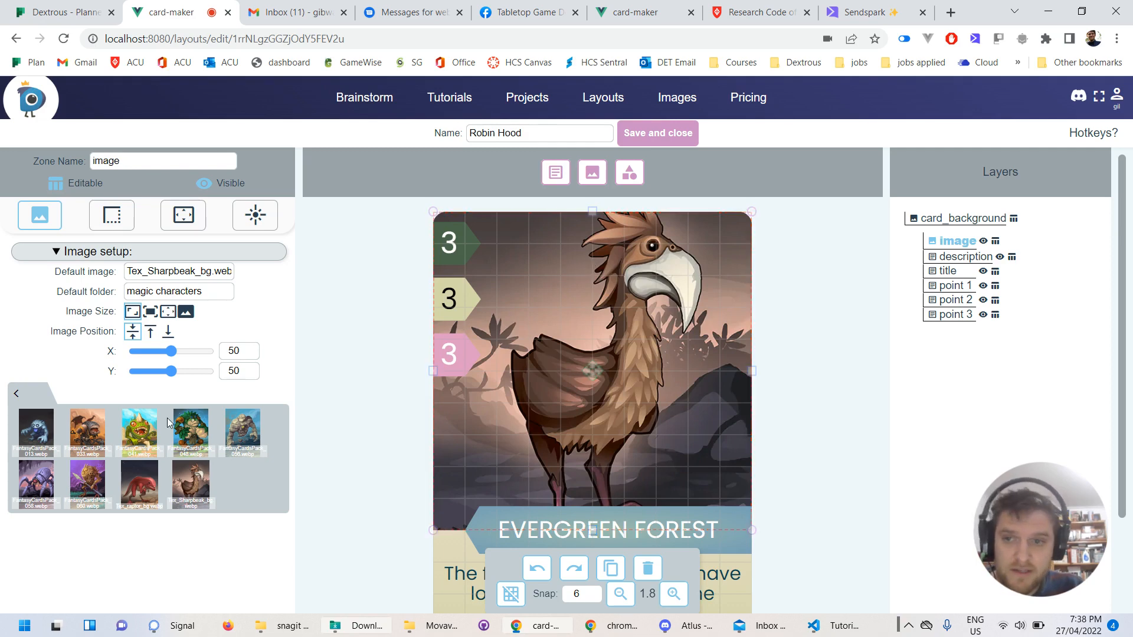
pyautogui.moveTo(132, 311)
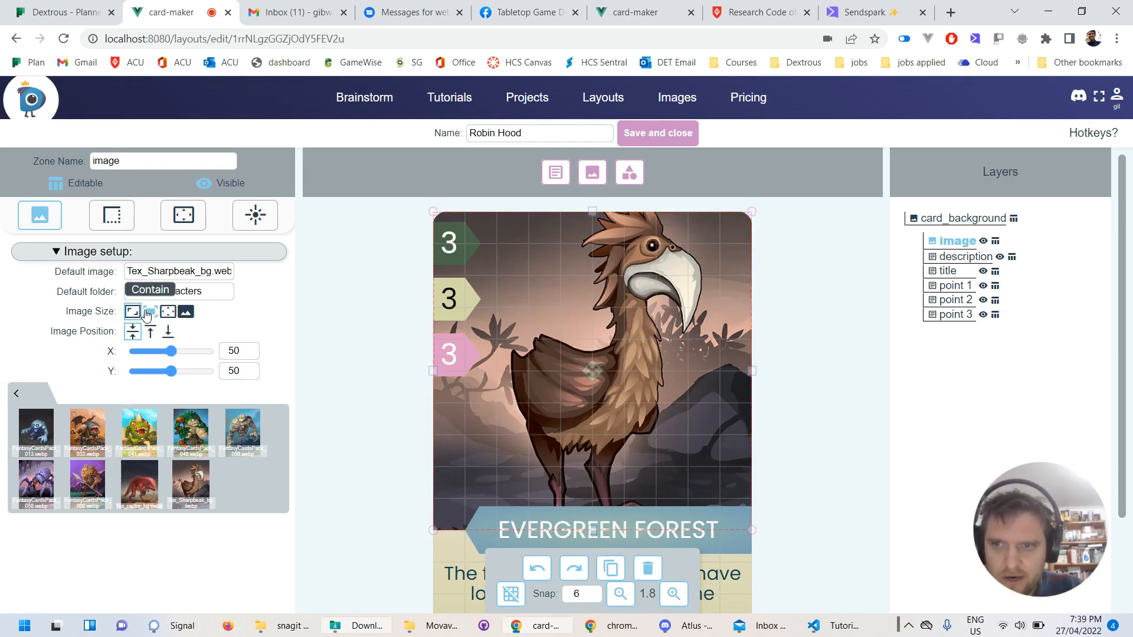
pyautogui.click(151, 311)
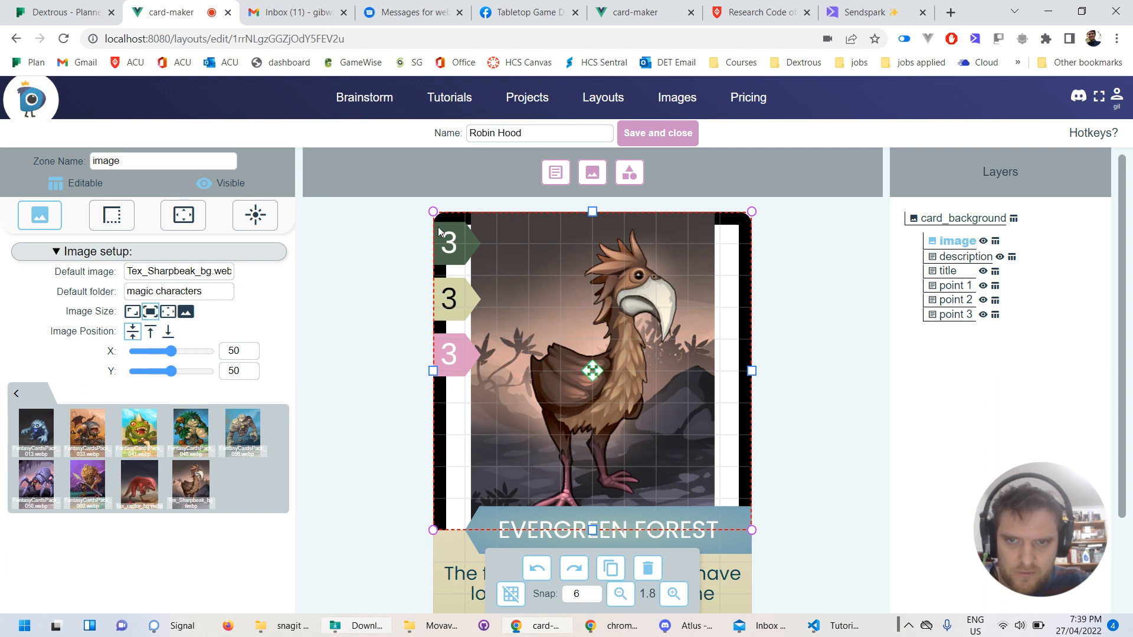
pyautogui.moveTo(584, 250)
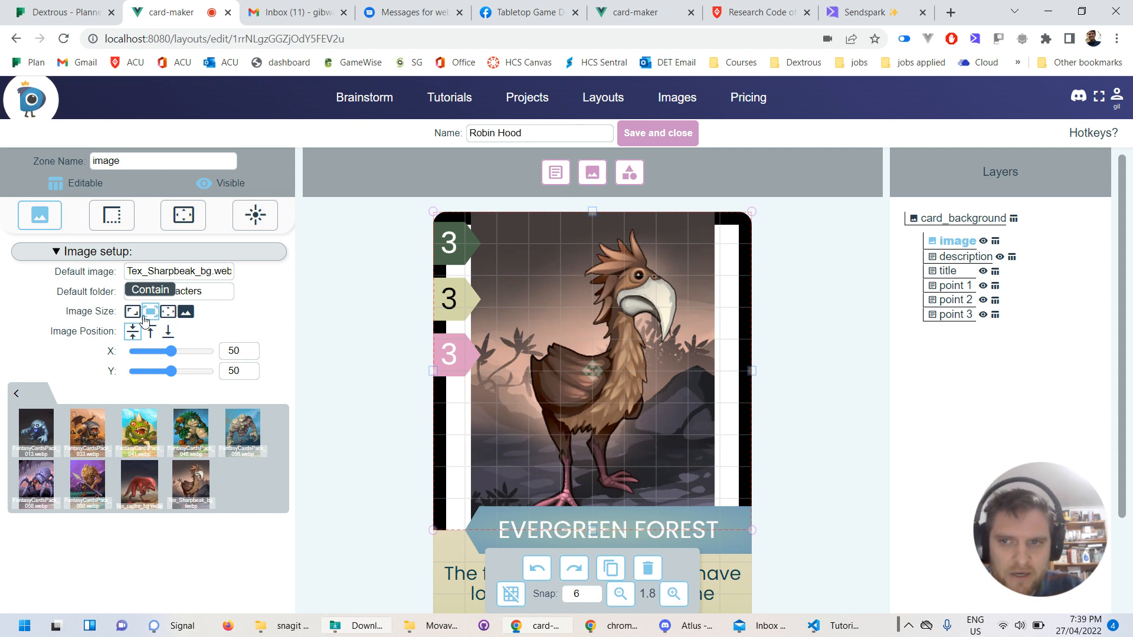
pyautogui.click(132, 312)
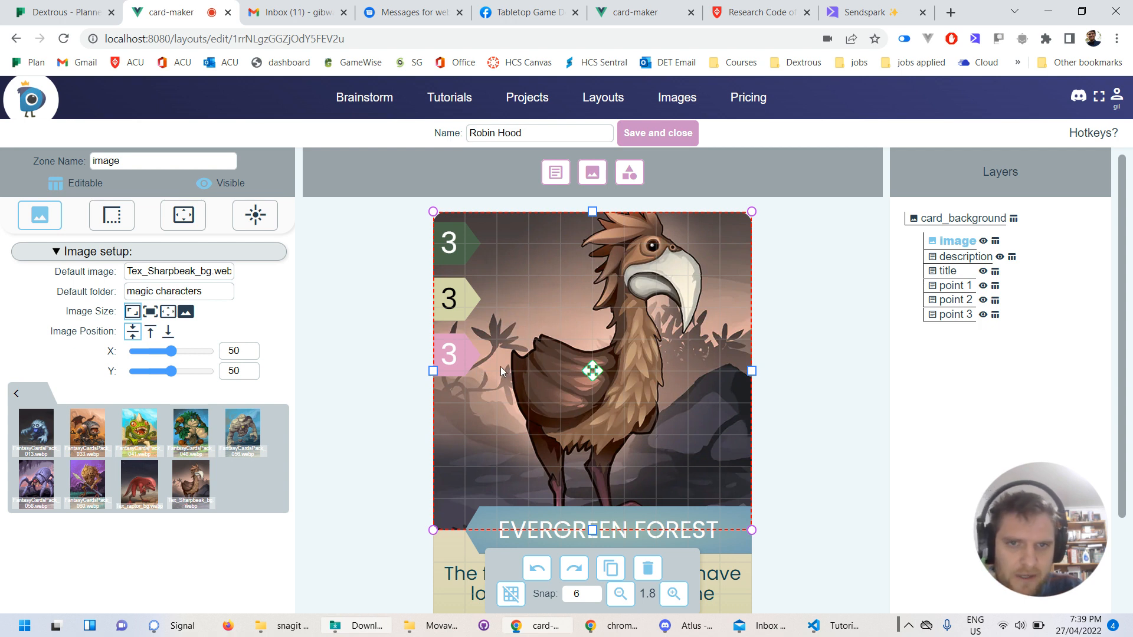
pyautogui.moveTo(653, 238)
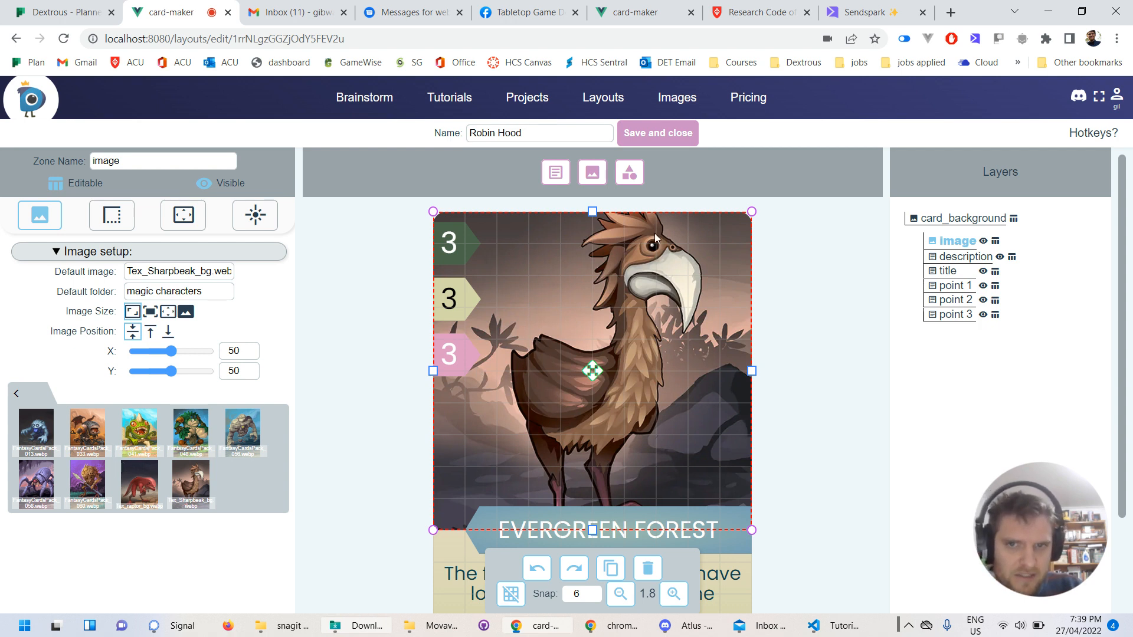
pyautogui.moveTo(536, 285)
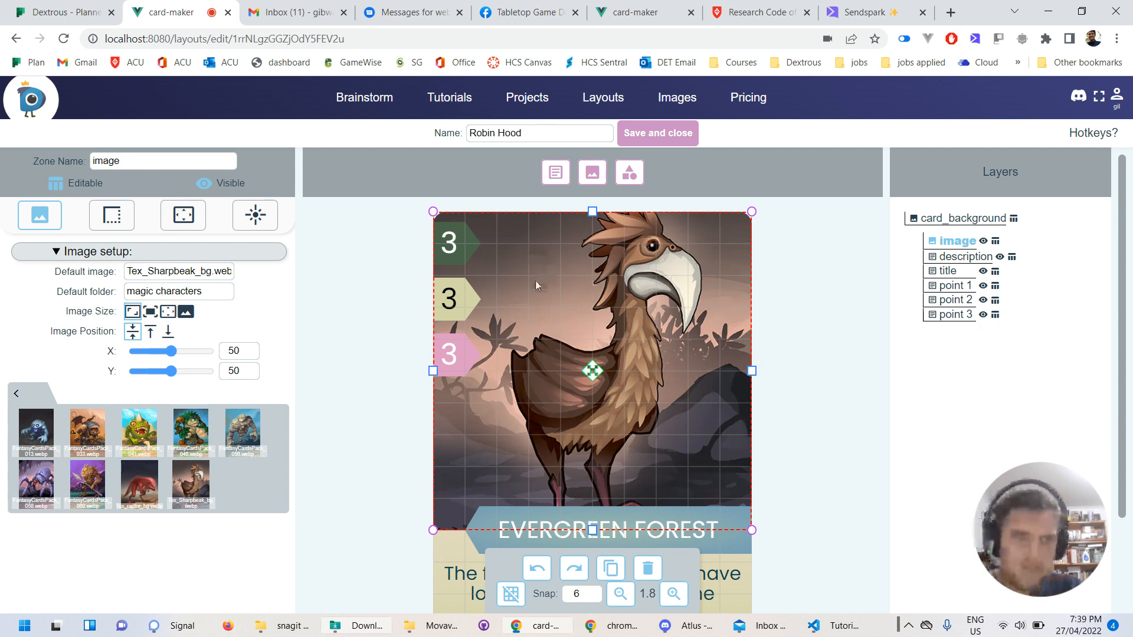
pyautogui.moveTo(470, 346)
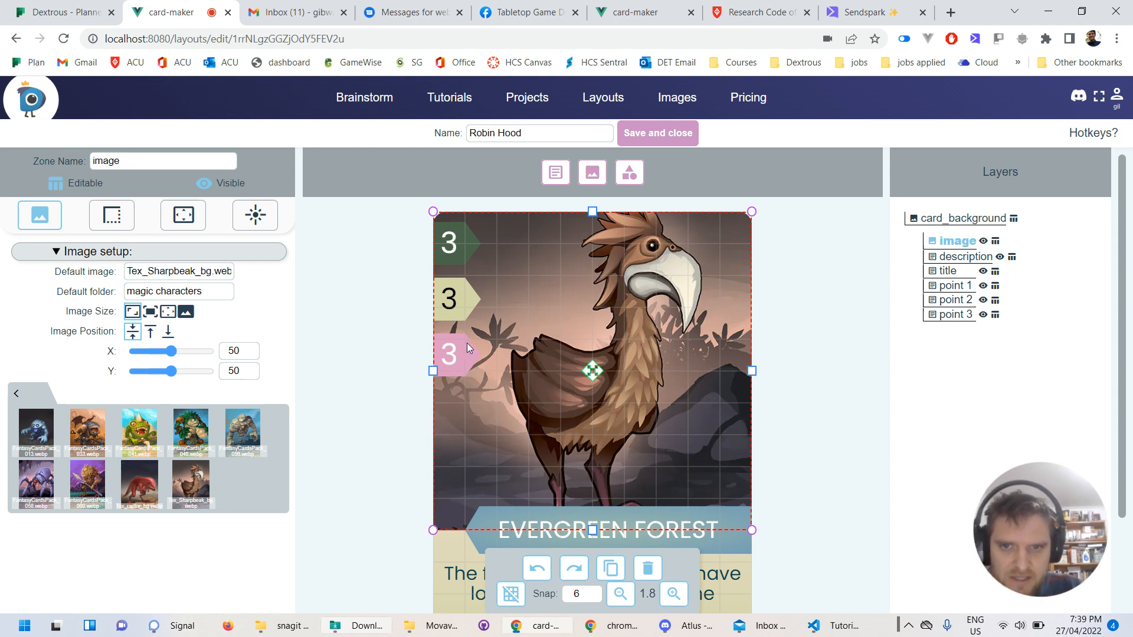
# Drag the point 3, point 2 and point 1 badges lower along the card's left edge
pyautogui.click(448, 353)
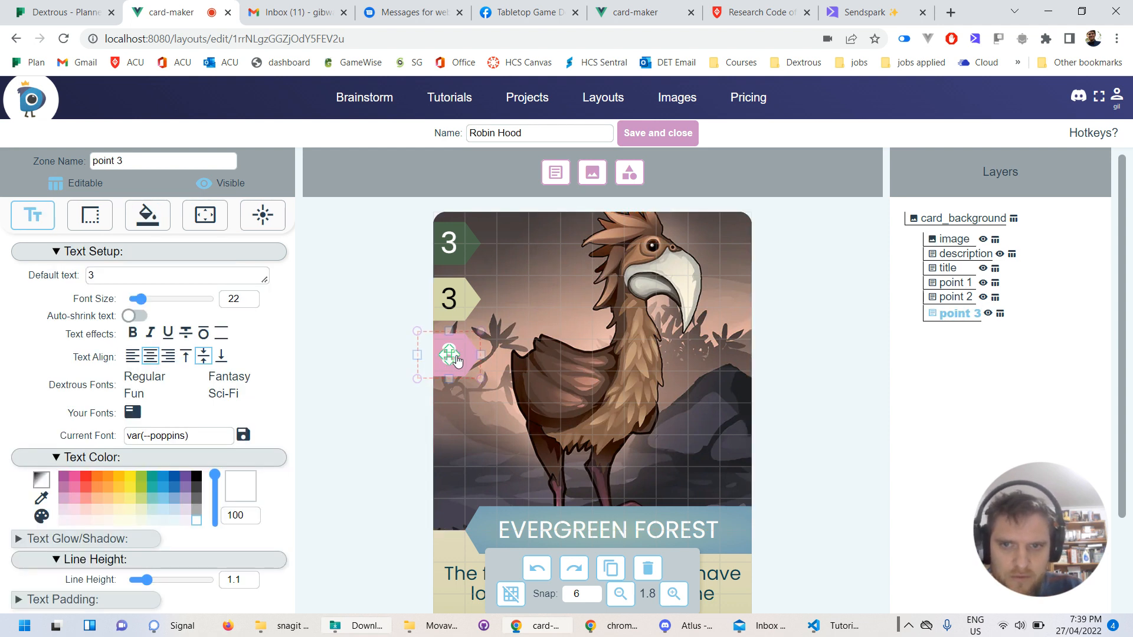
pyautogui.moveTo(449, 357); pyautogui.dragTo(450, 402)
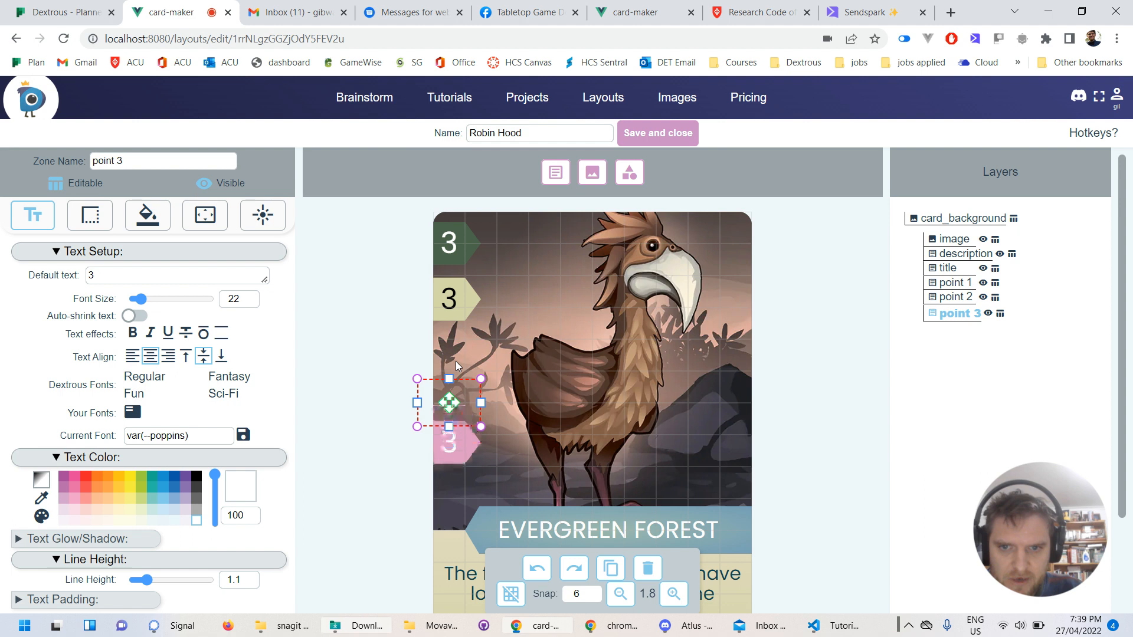
pyautogui.moveTo(449, 402); pyautogui.dragTo(449, 457)
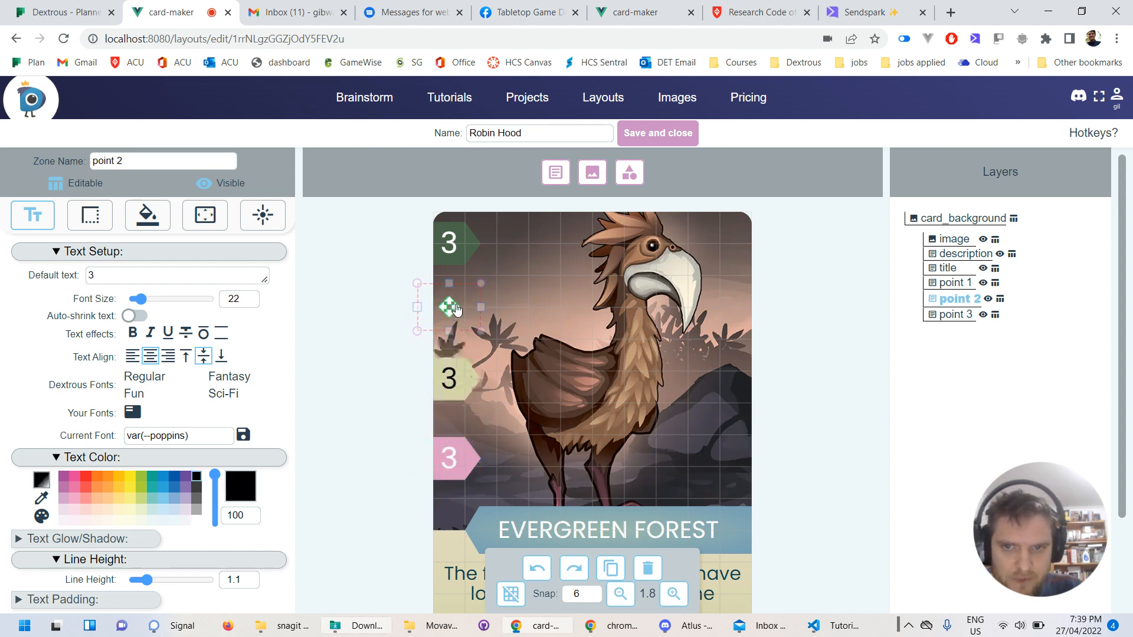
pyautogui.moveTo(448, 306); pyautogui.dragTo(448, 403)
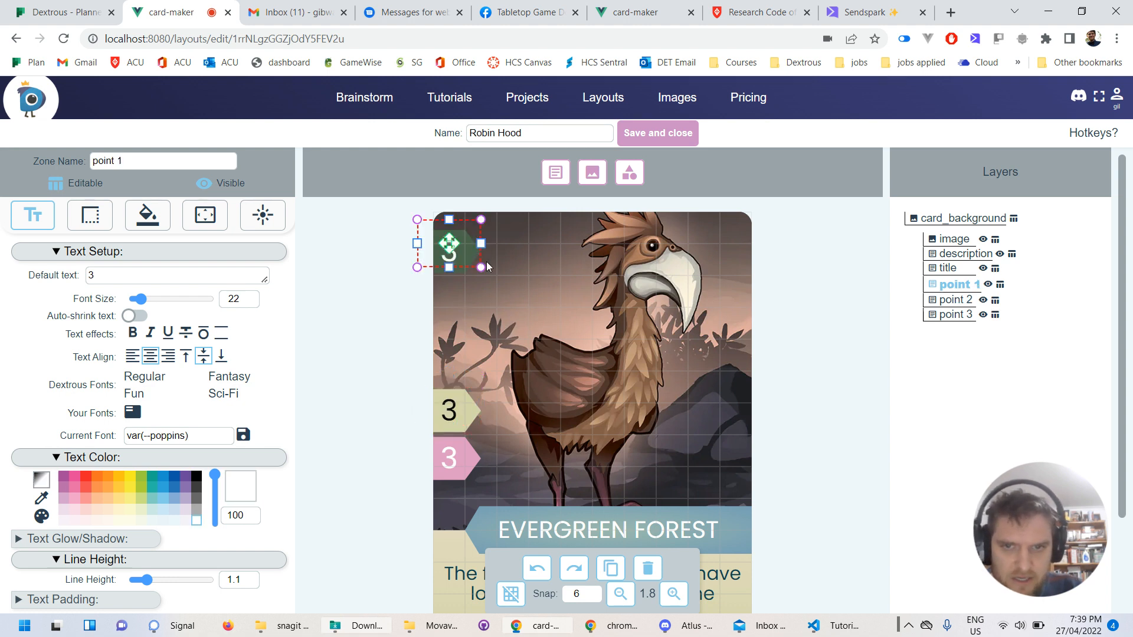
pyautogui.moveTo(450, 244); pyautogui.dragTo(450, 350)
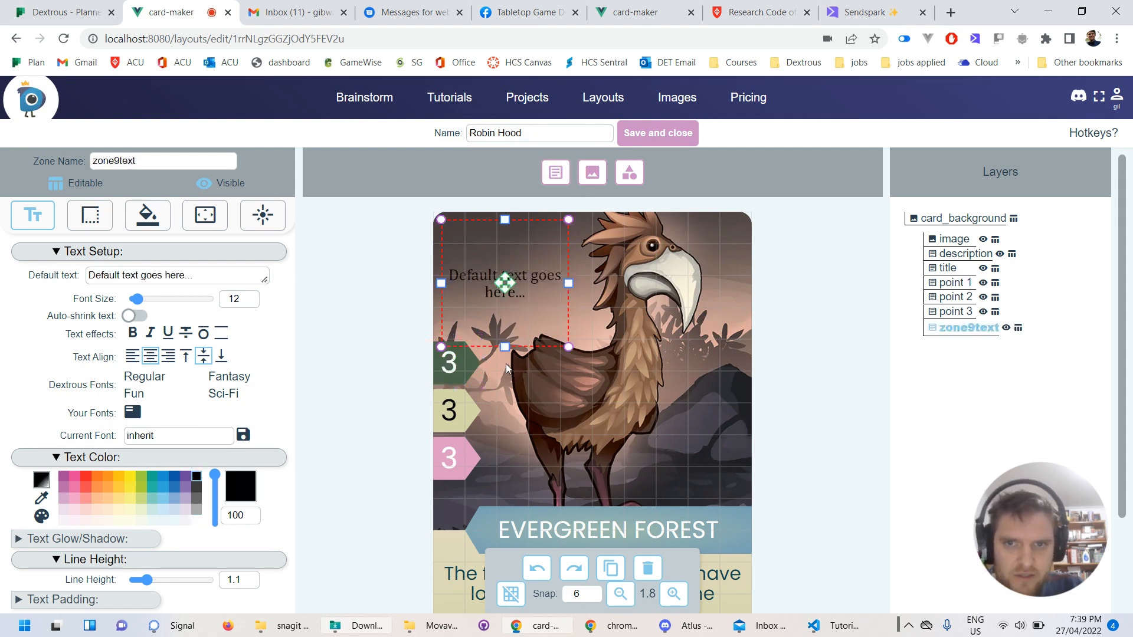
# Set the new zone's default text to 9 and give it a grey-blue background colour
pyautogui.tripleClick(177, 275)
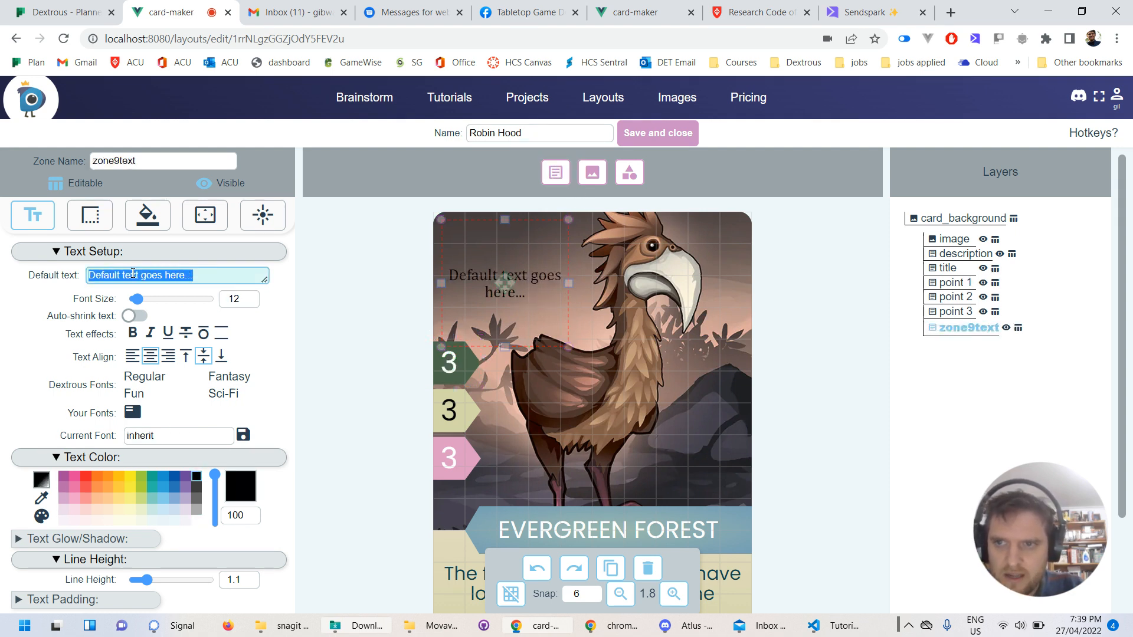
pyautogui.write('9')
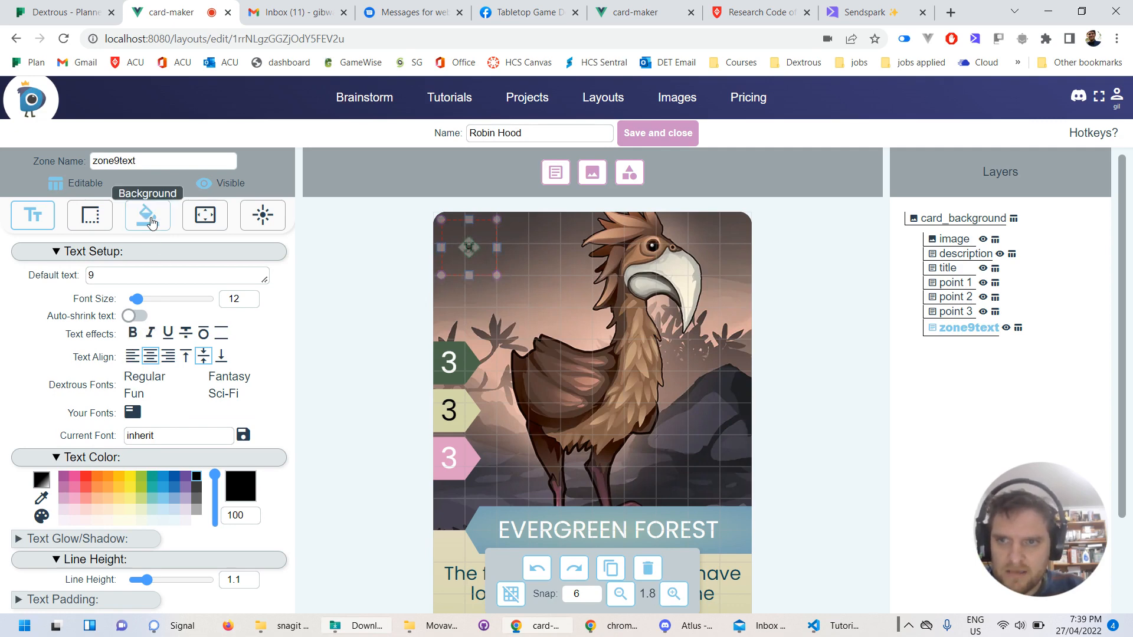
pyautogui.click(146, 215)
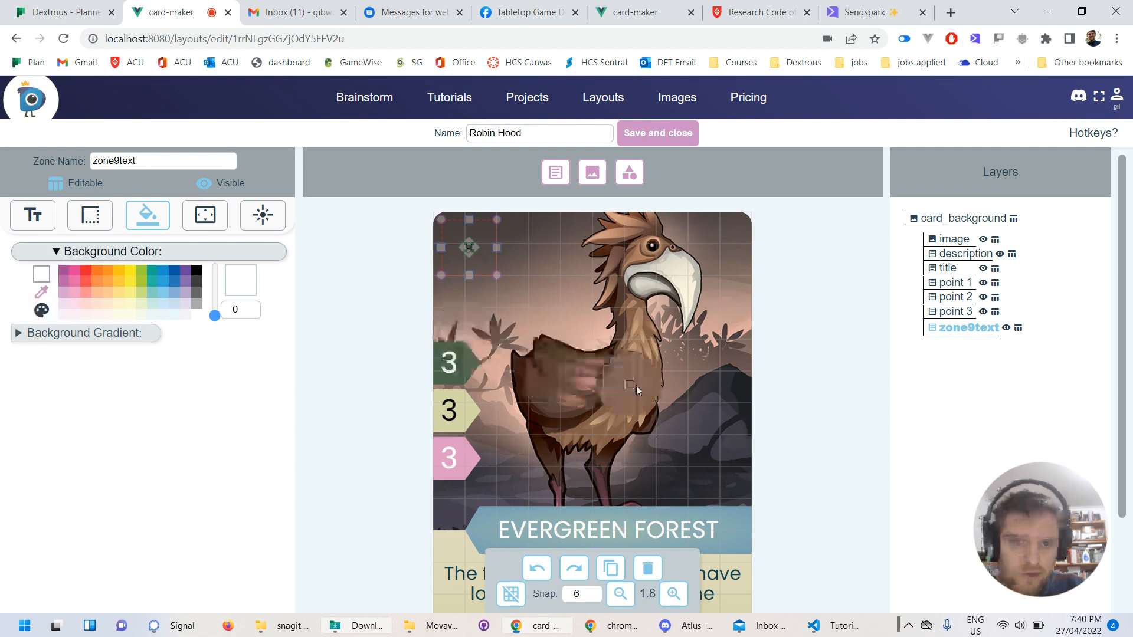
pyautogui.moveTo(629, 385); pyautogui.dragTo(531, 440)
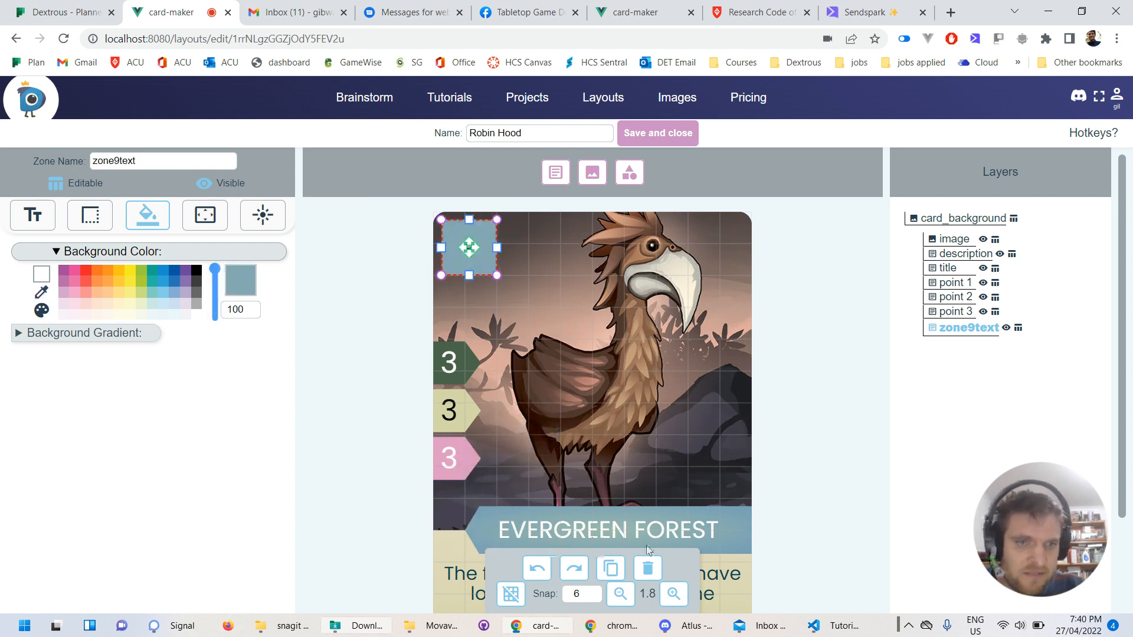
pyautogui.moveTo(463, 230)
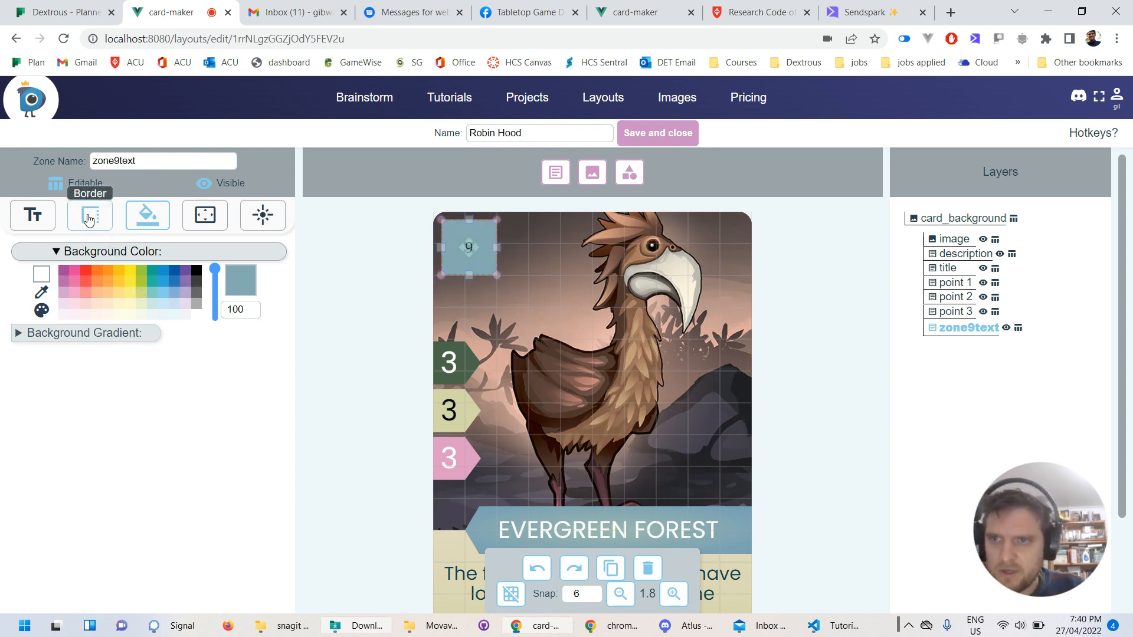
# Go through the 9 zone's border settings to its rotation and clip-shape settings
pyautogui.click(89, 215)
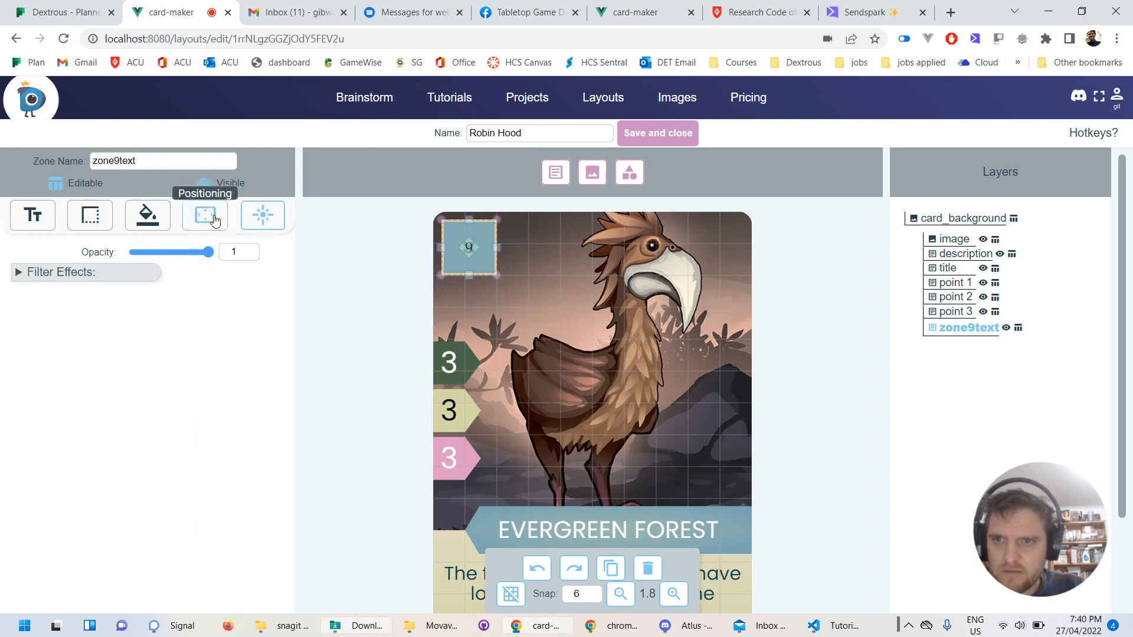
pyautogui.click(204, 215)
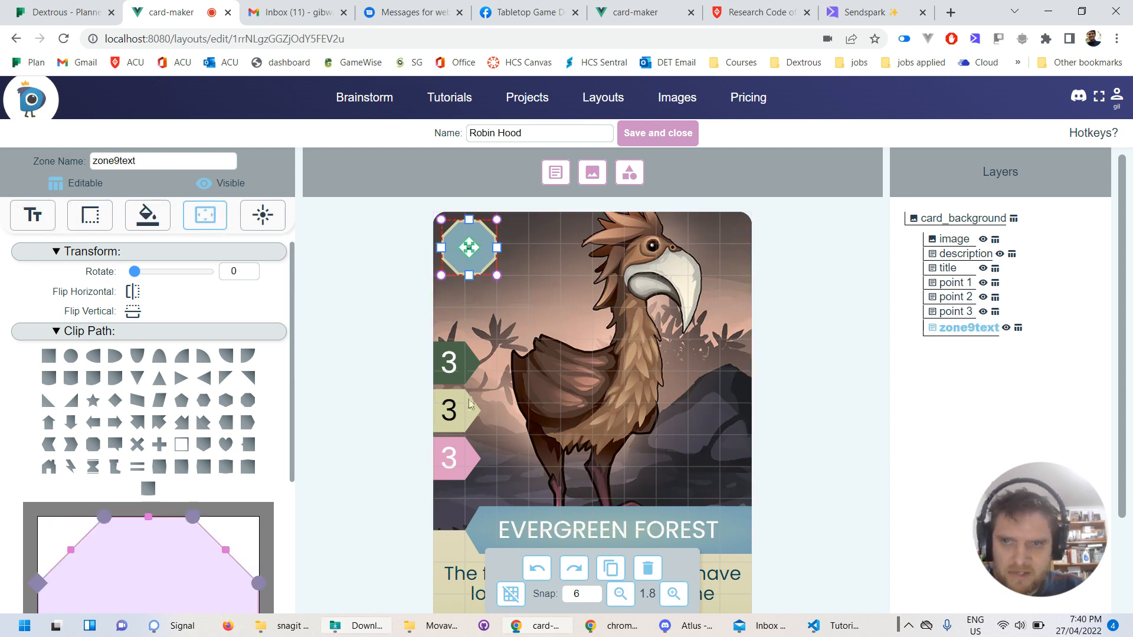
# Select the octagonal 9 zone and shrink its number to font size 22
pyautogui.click(468, 361)
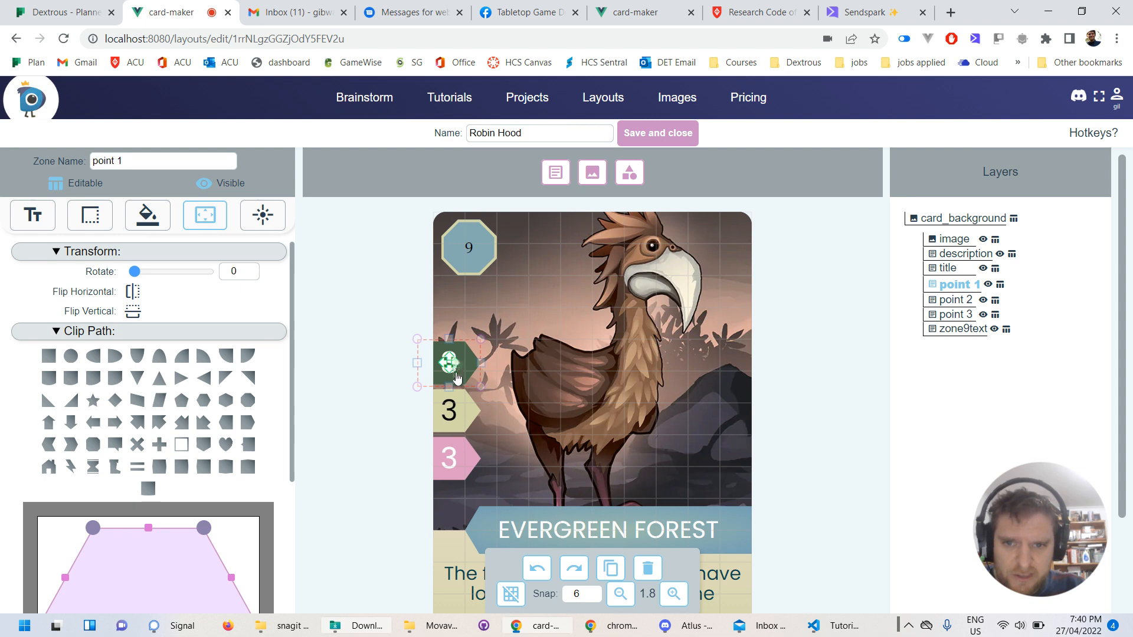
pyautogui.click(32, 215)
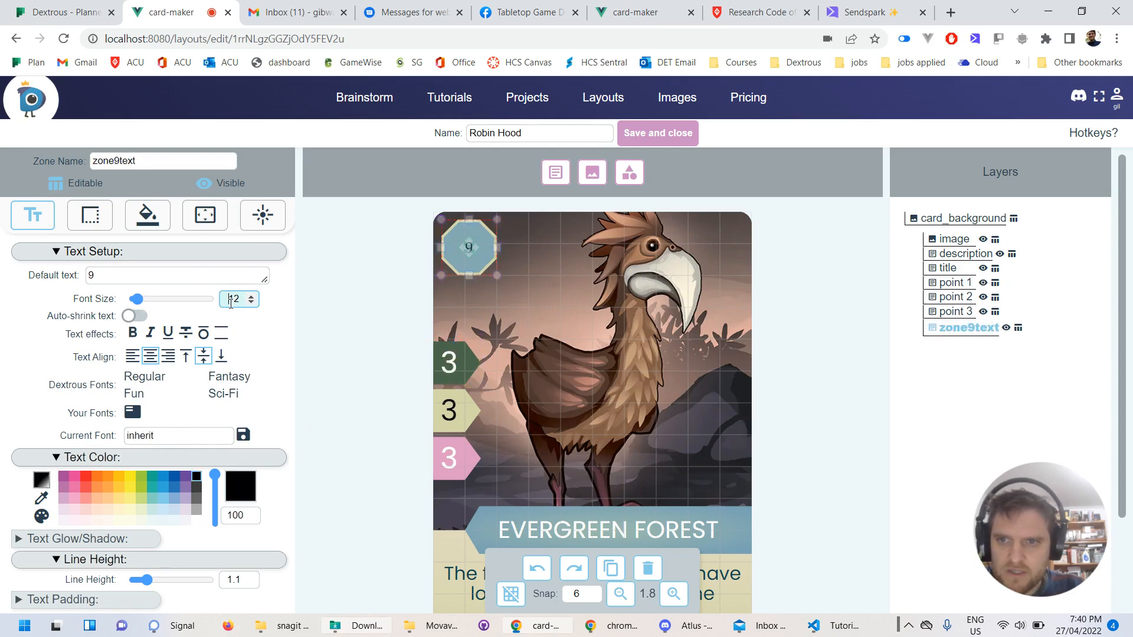
pyautogui.moveTo(137, 299); pyautogui.dragTo(182, 299)
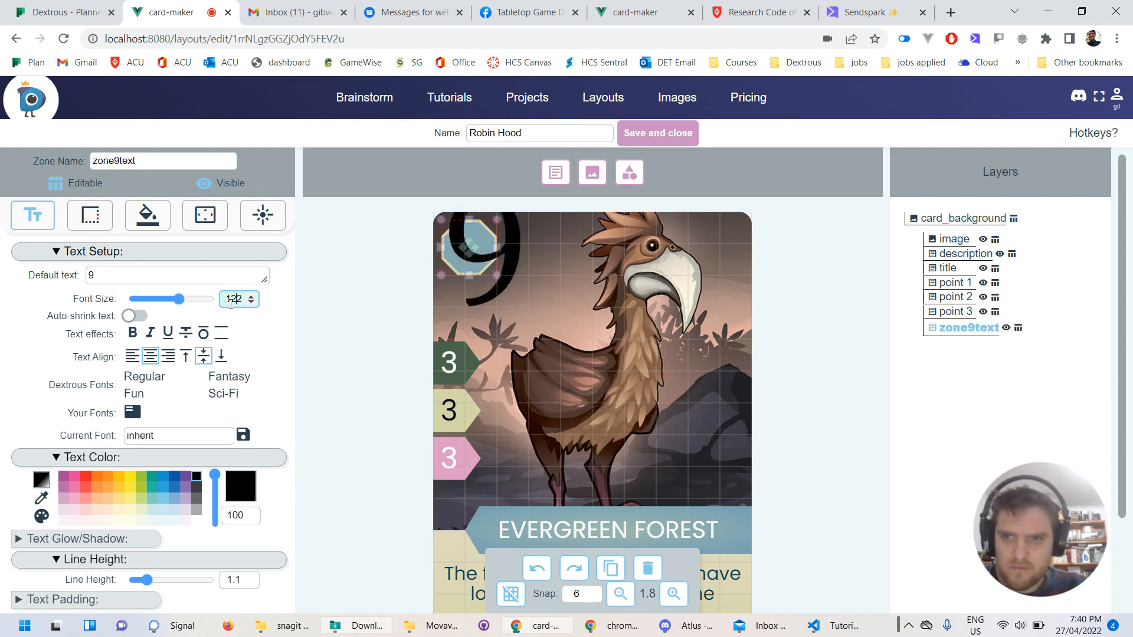
pyautogui.moveTo(179, 298); pyautogui.dragTo(140, 298)
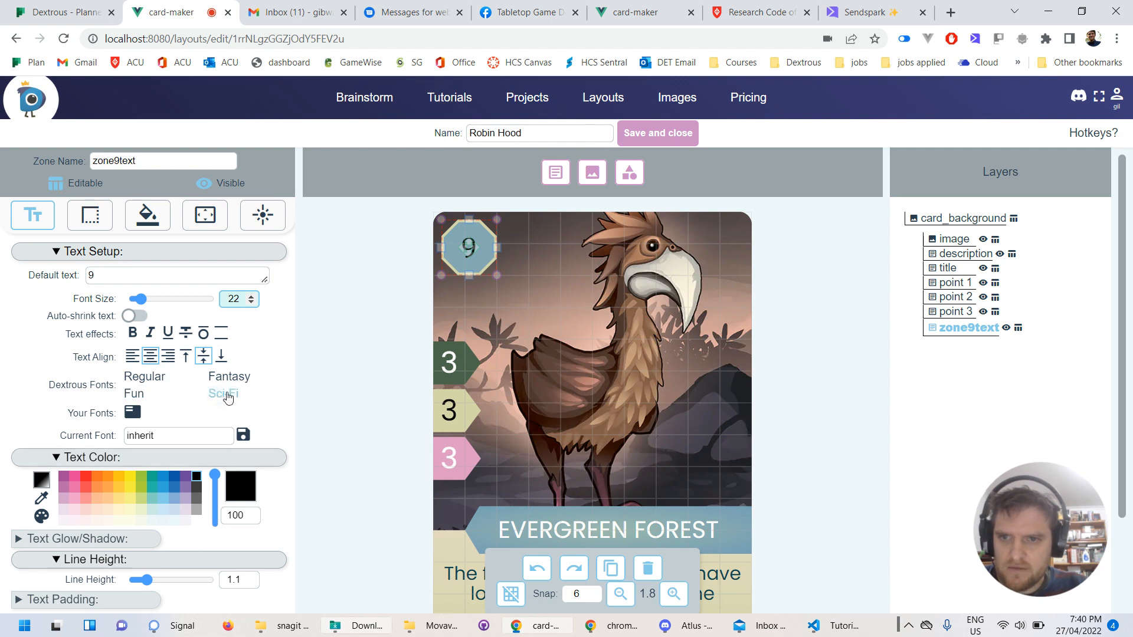
# Set the cost number in the Poppins Sci-Fi font and colour it white
pyautogui.click(223, 393)
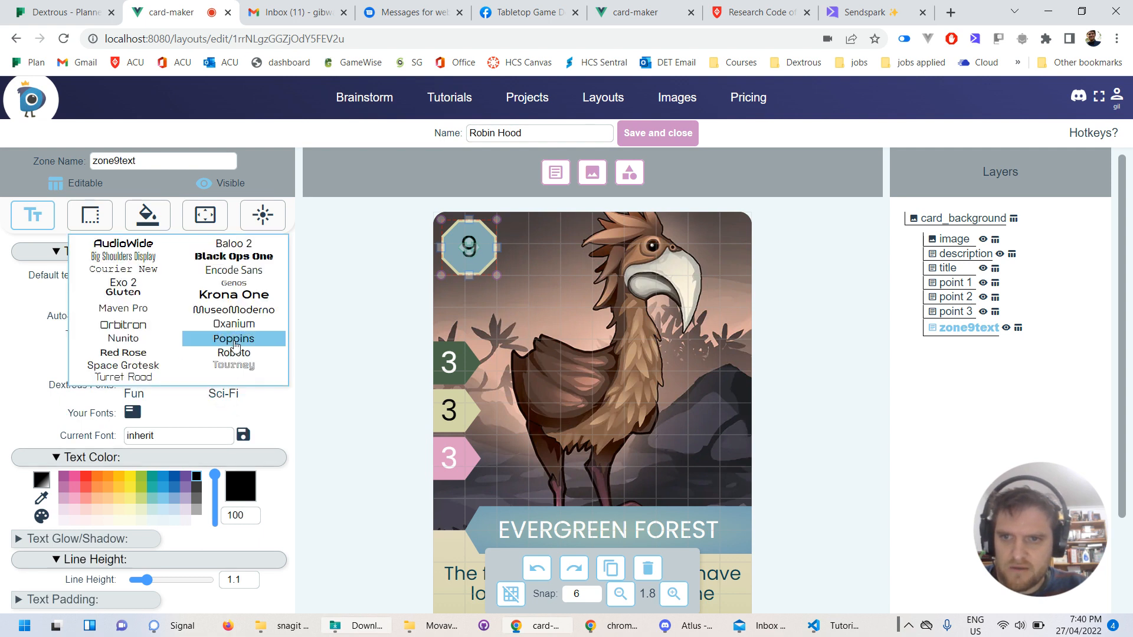
pyautogui.click(234, 338)
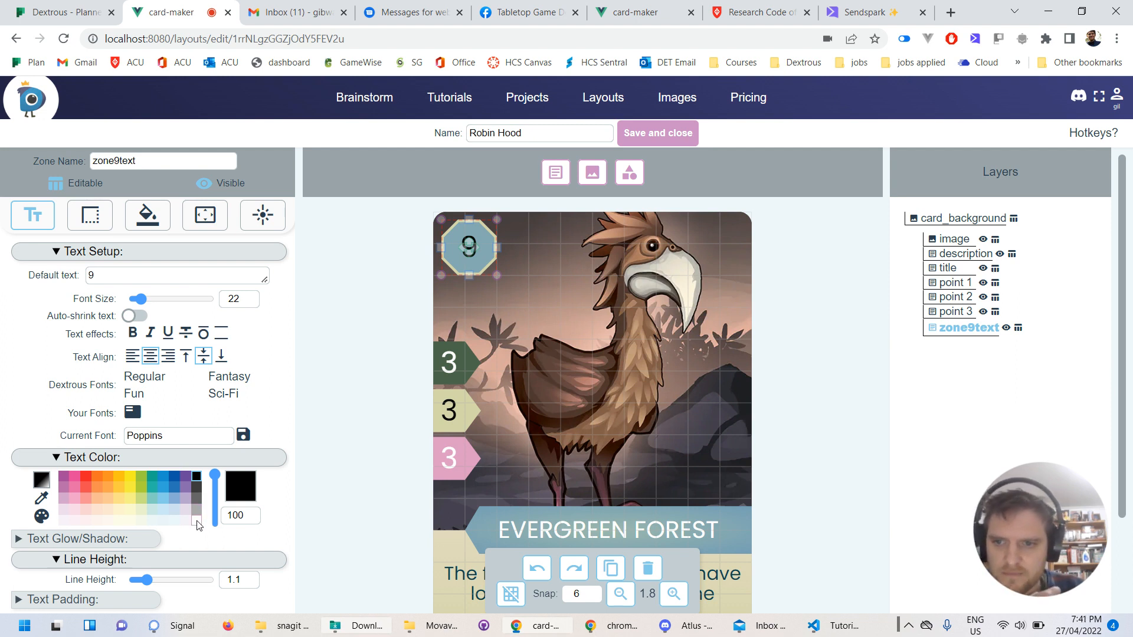
pyautogui.click(954, 240)
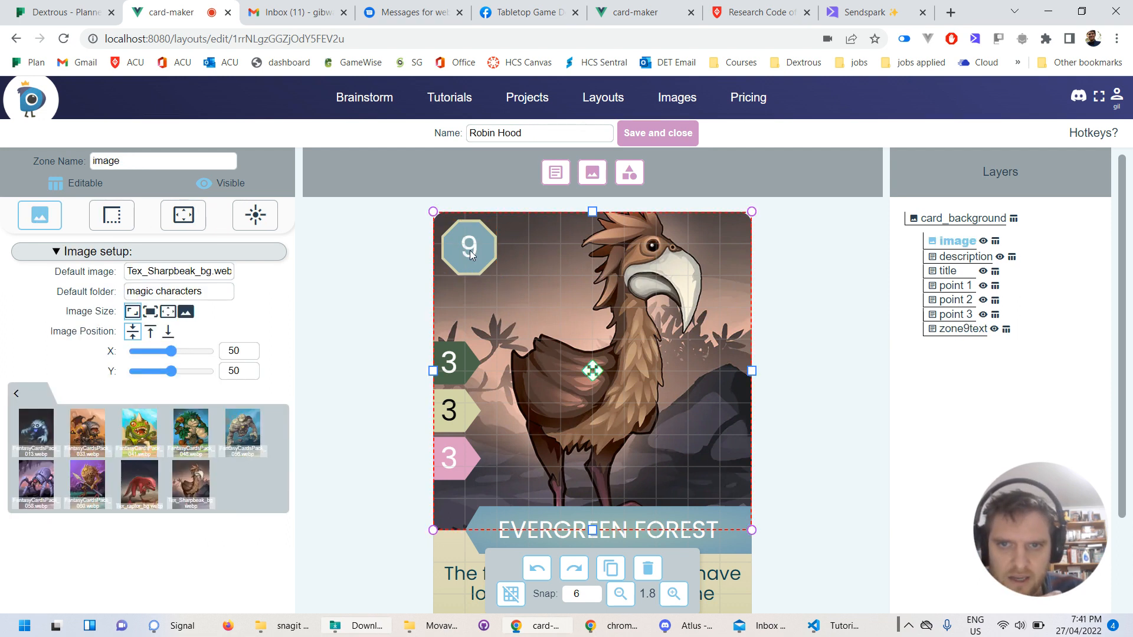
pyautogui.click(469, 247)
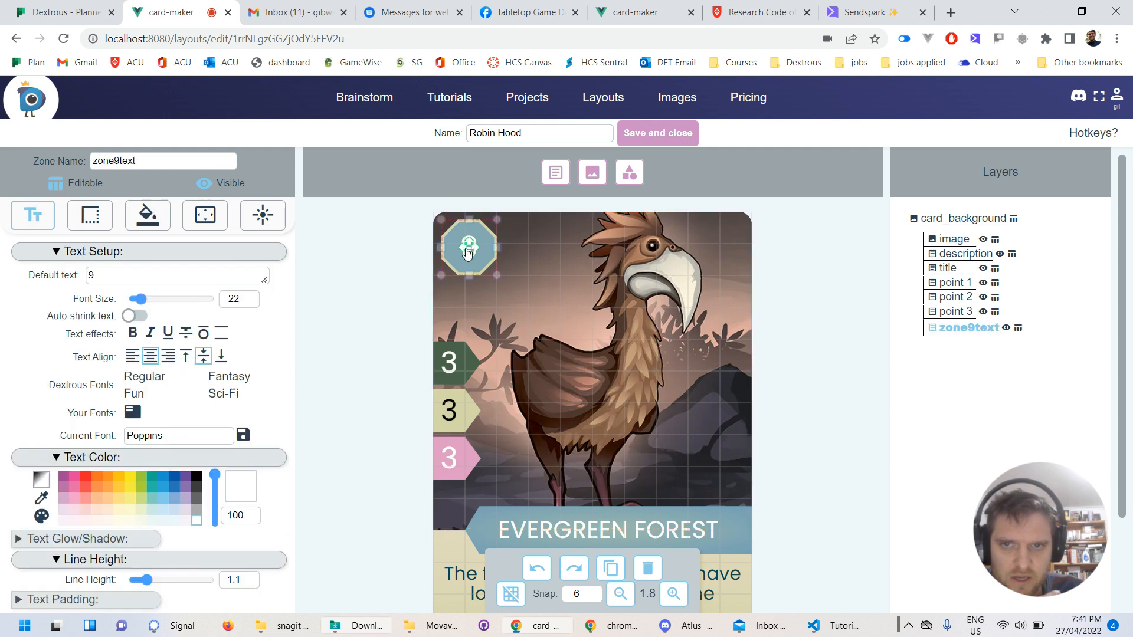
# Rename the zone9text layer to 'cost' in the Layers panel
pyautogui.doubleClick(966, 329)
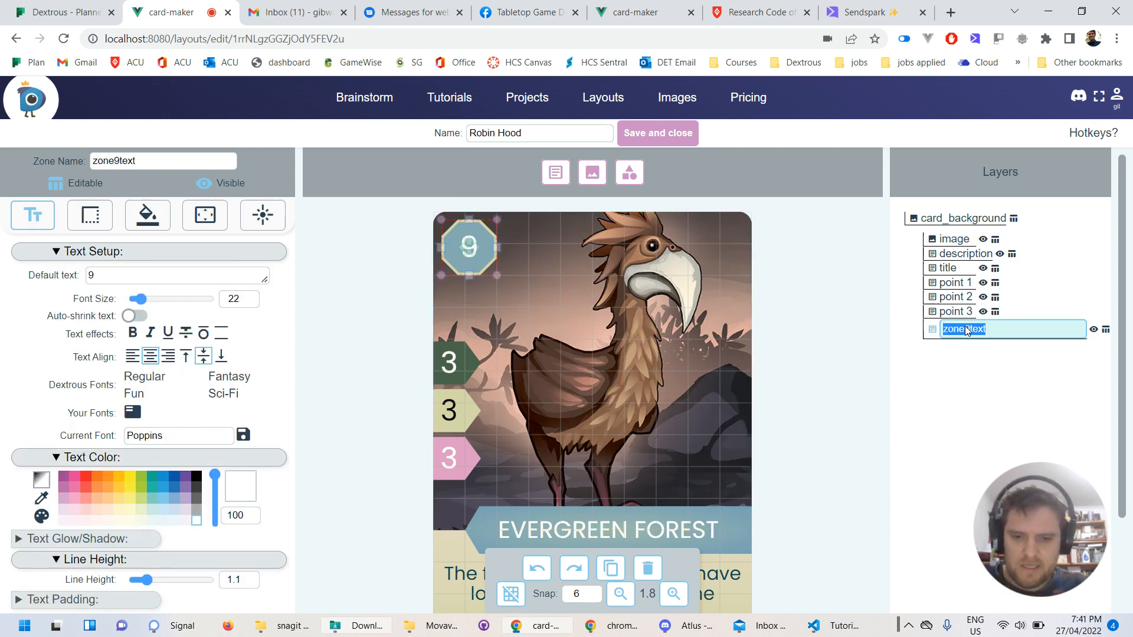
pyautogui.write('cost')
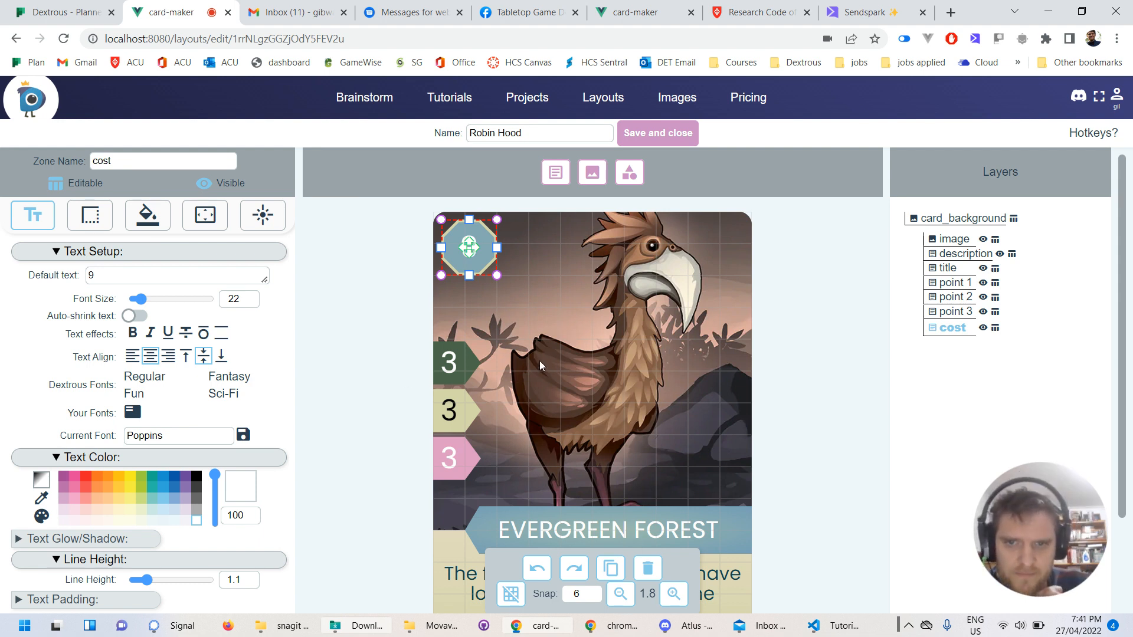
pyautogui.moveTo(652, 294)
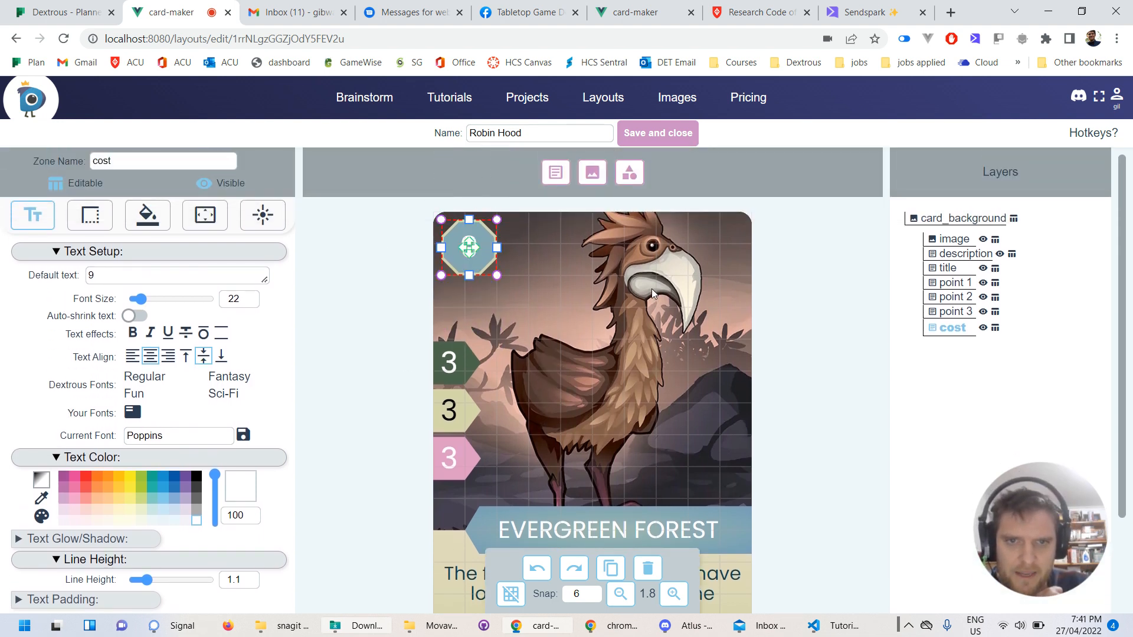
pyautogui.click(954, 239)
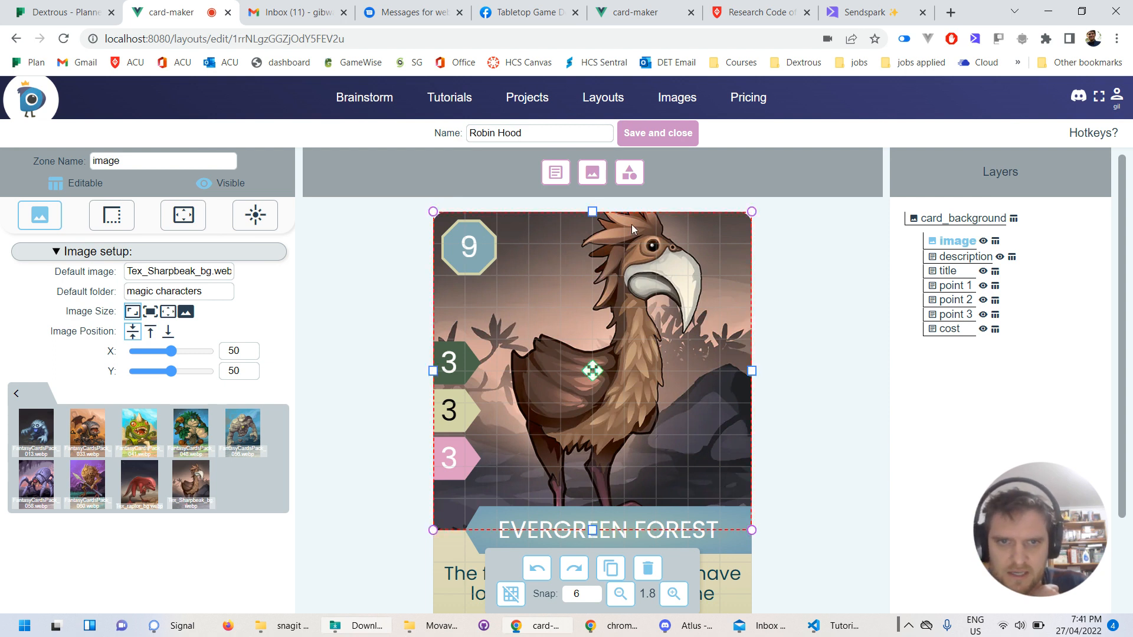
pyautogui.moveTo(483, 247)
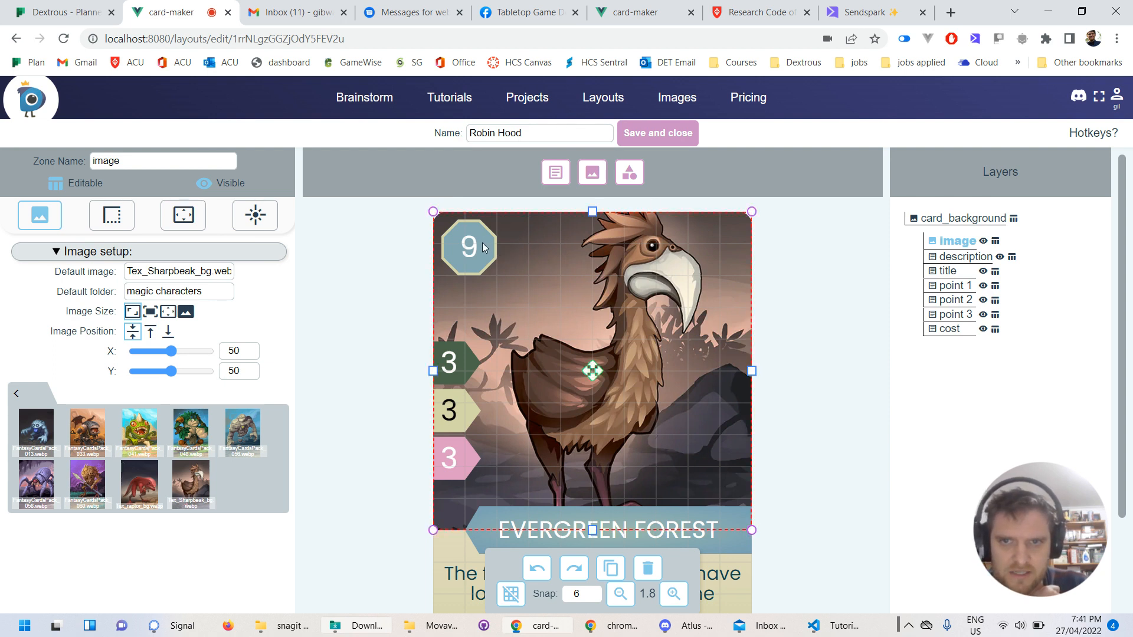
pyautogui.click(467, 246)
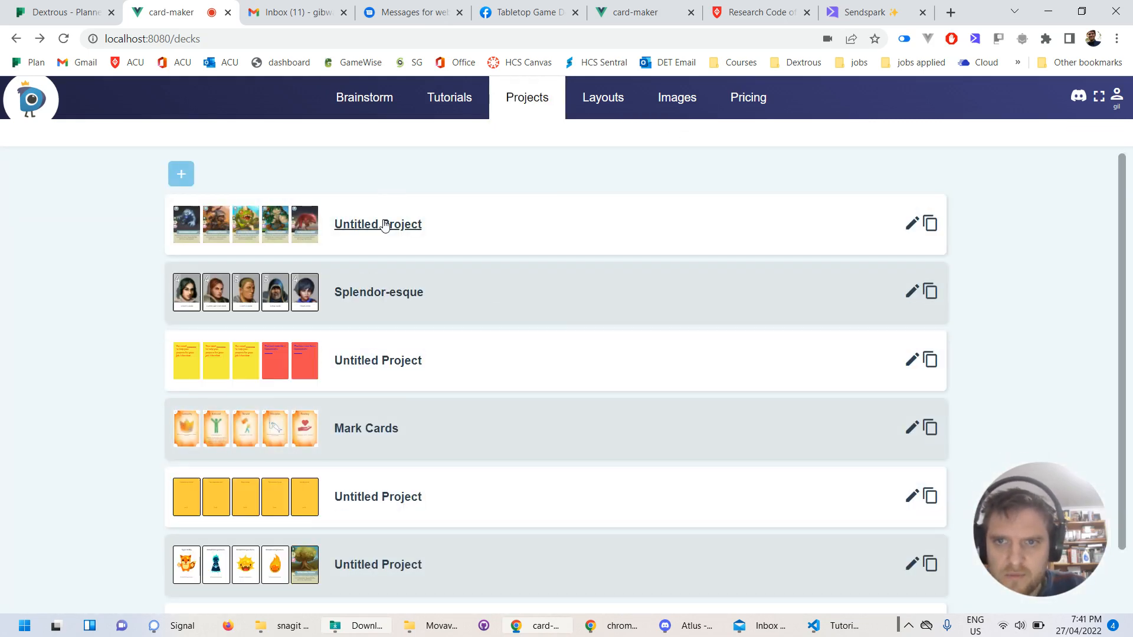
# Open the Untitled Project holding the creature cards
pyautogui.click(377, 224)
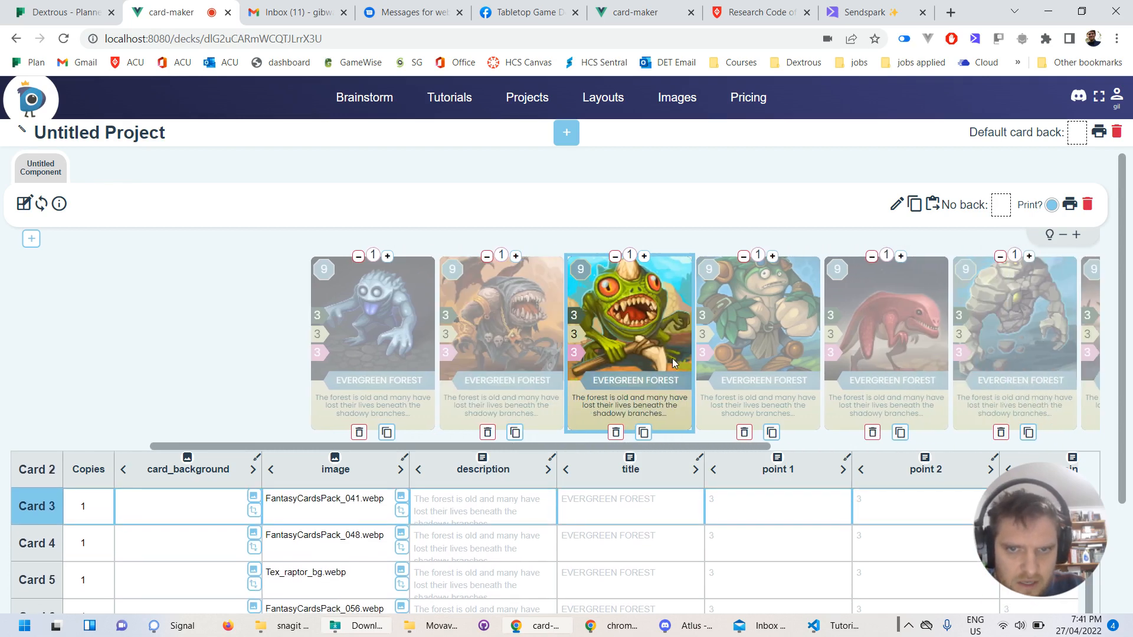
pyautogui.moveTo(441, 440)
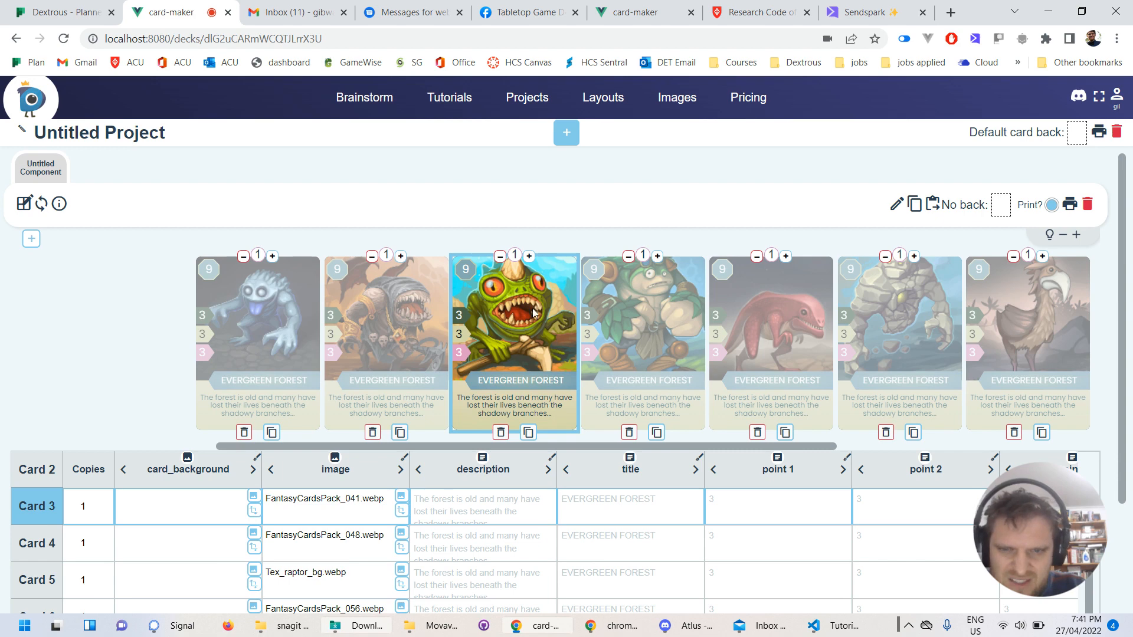
pyautogui.moveTo(567, 359)
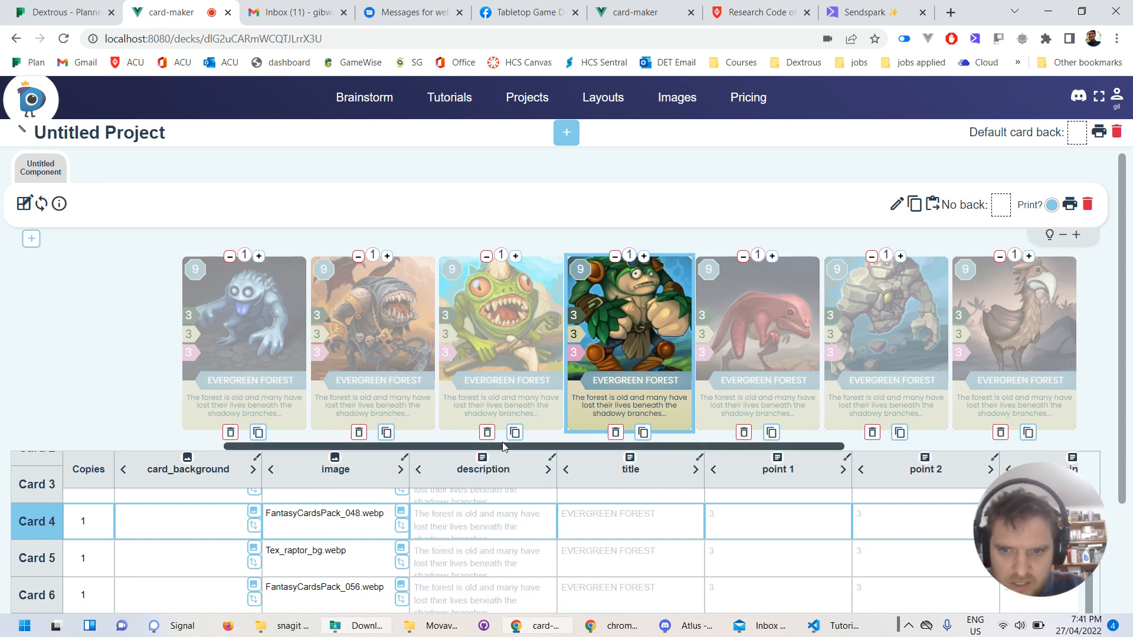
# Shift card 4's creature image to vertical position 14
pyautogui.click(401, 524)
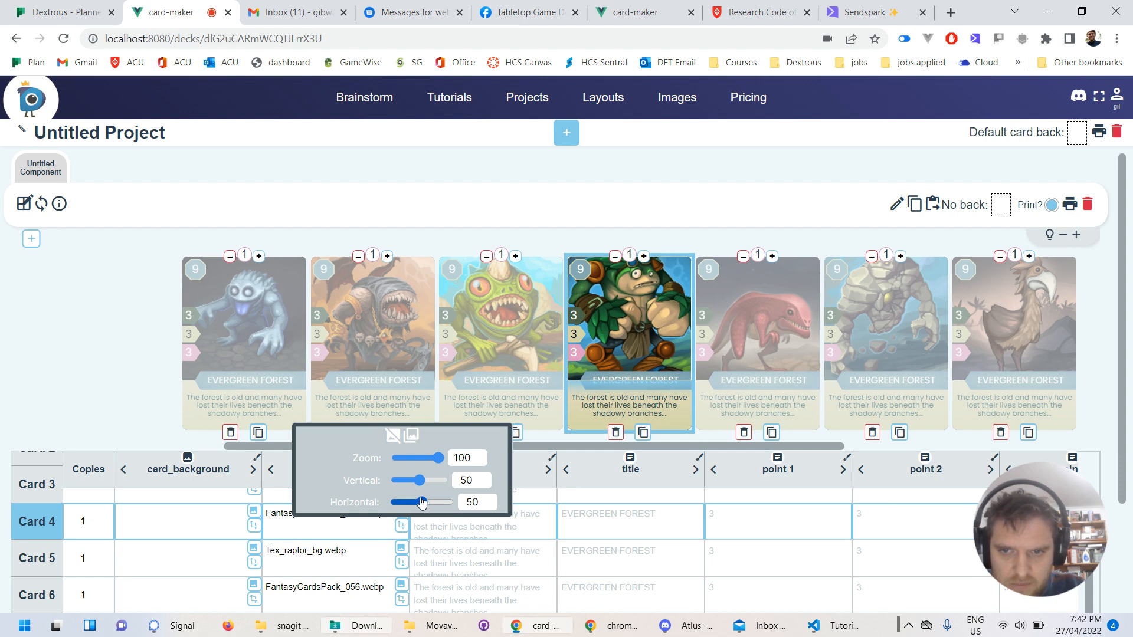
pyautogui.moveTo(422, 480); pyautogui.dragTo(409, 480)
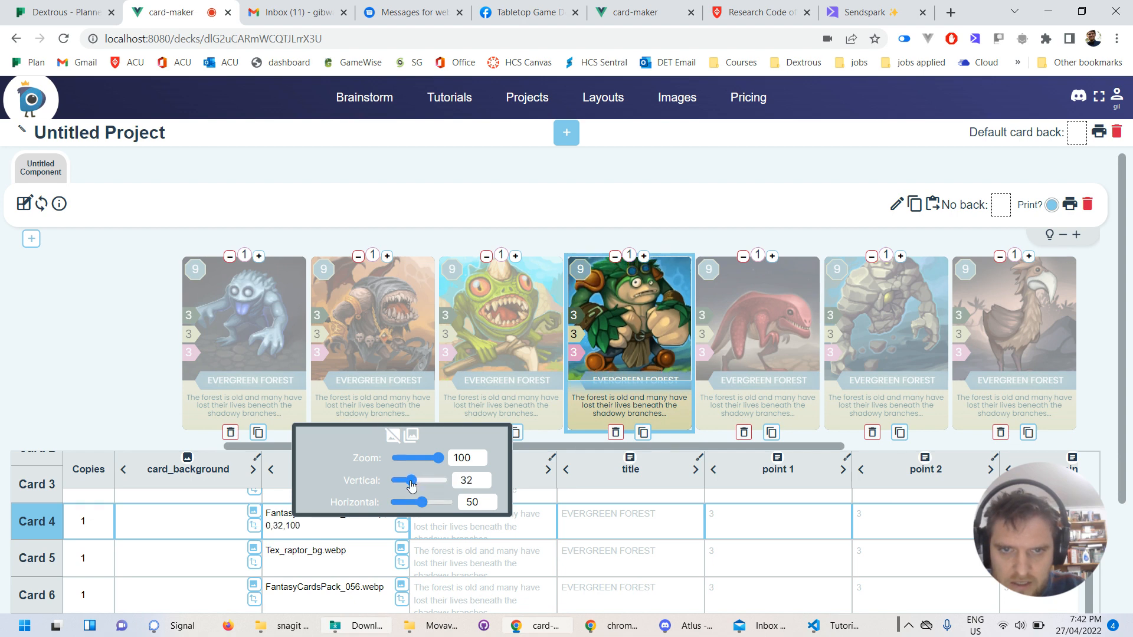
pyautogui.moveTo(412, 481); pyautogui.dragTo(399, 480)
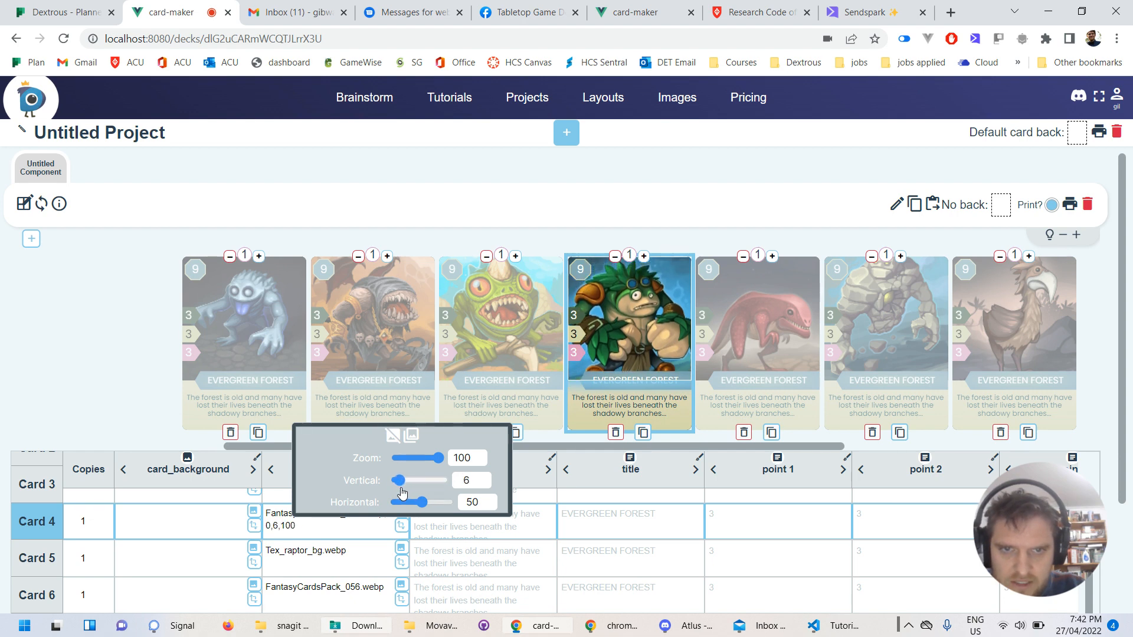
pyautogui.moveTo(398, 480); pyautogui.dragTo(412, 480)
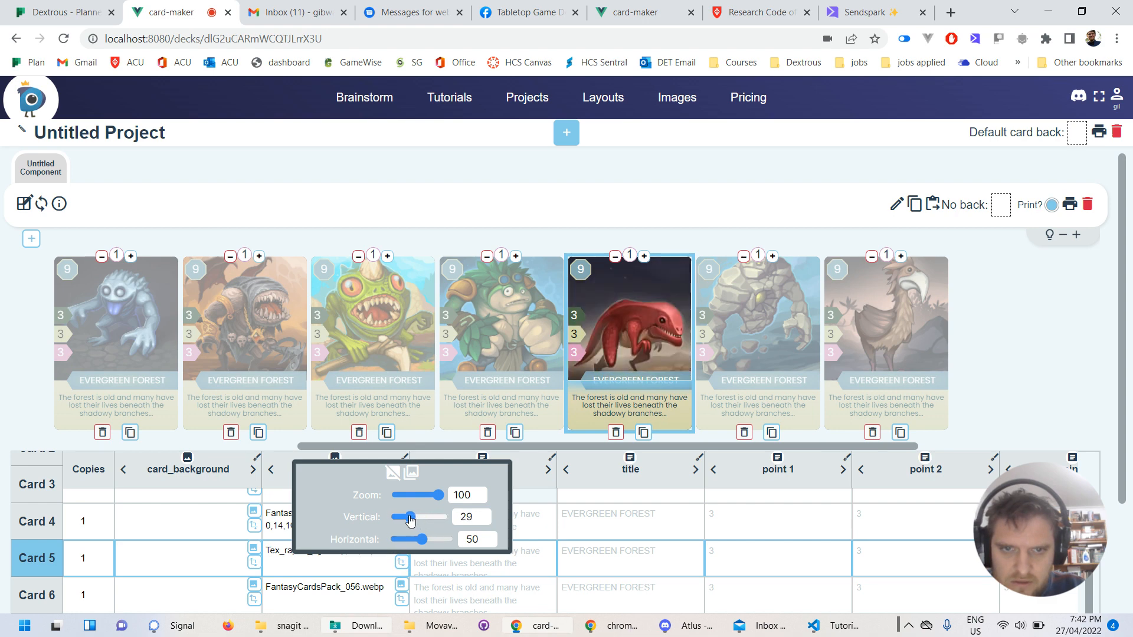
# Reposition card 5's image vertically and set card 6's image to vertical position 30
pyautogui.moveTo(409, 517); pyautogui.dragTo(441, 517)
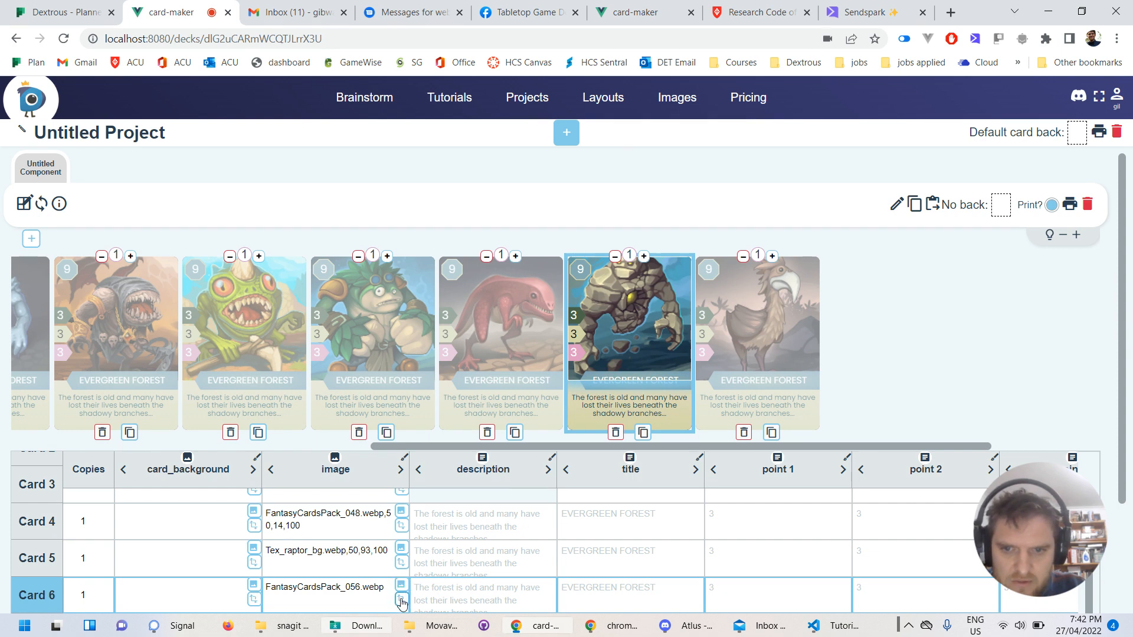
pyautogui.click(401, 600)
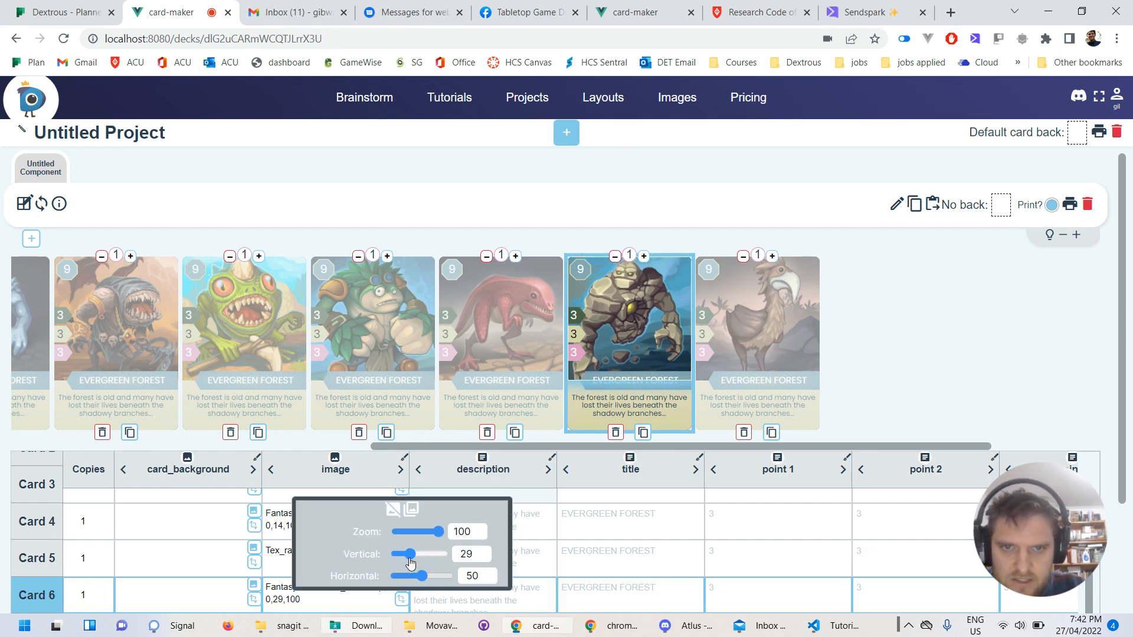
pyautogui.moveTo(409, 554); pyautogui.dragTo(422, 555)
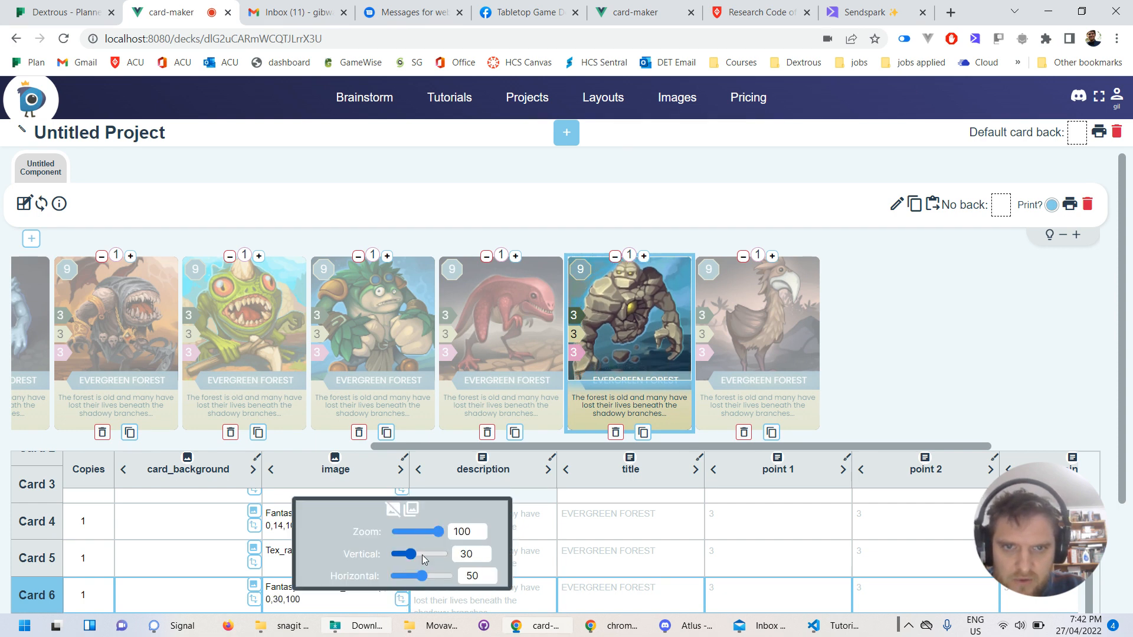